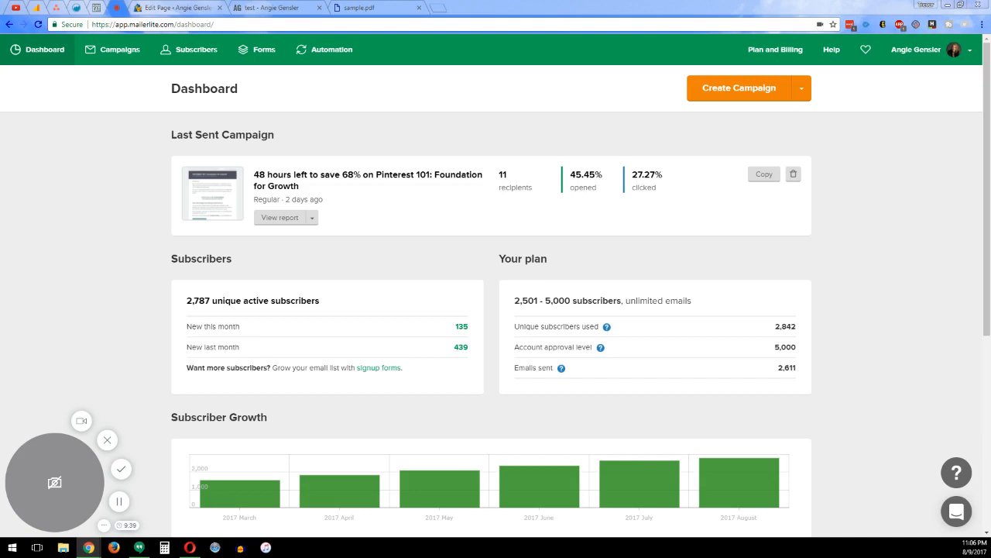
mouse_move(111, 127)
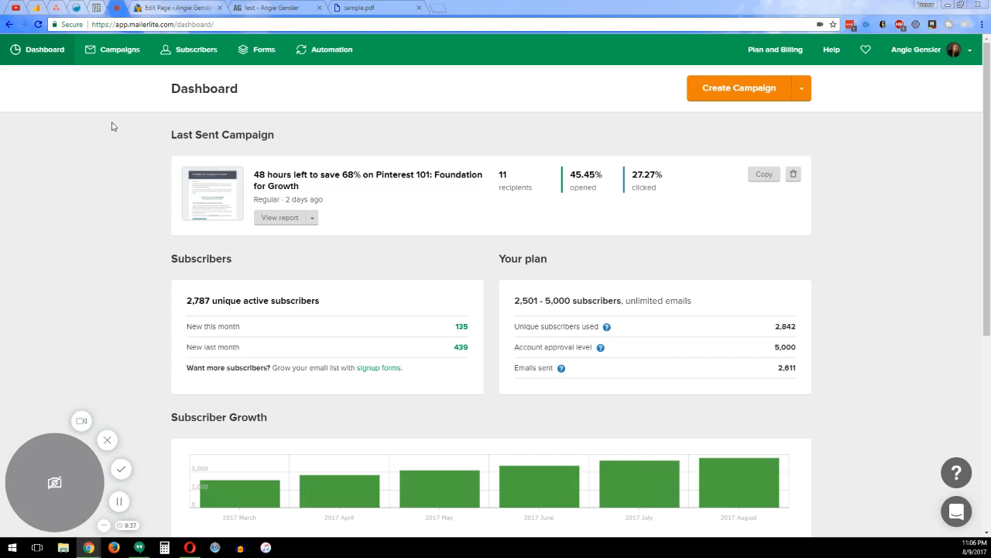
mouse_move(328, 94)
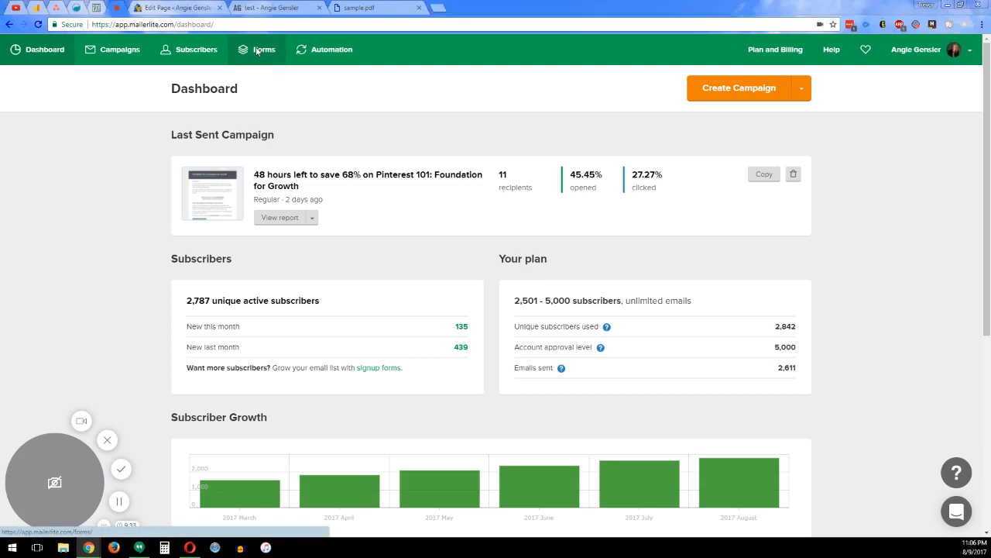
Step: Go to the Forms section and reveal the other form types beside Create Embedded Form
left_click(263, 48)
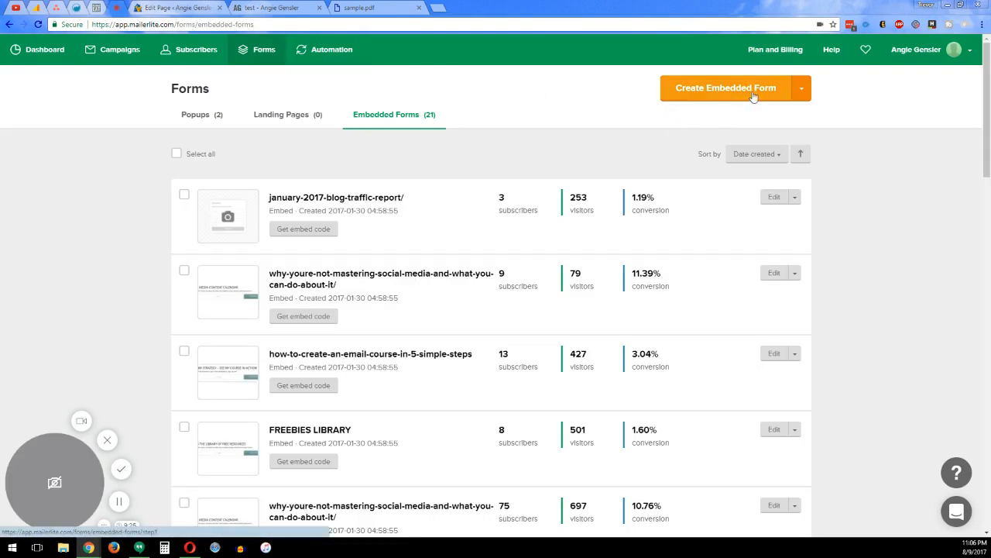
left_click(802, 87)
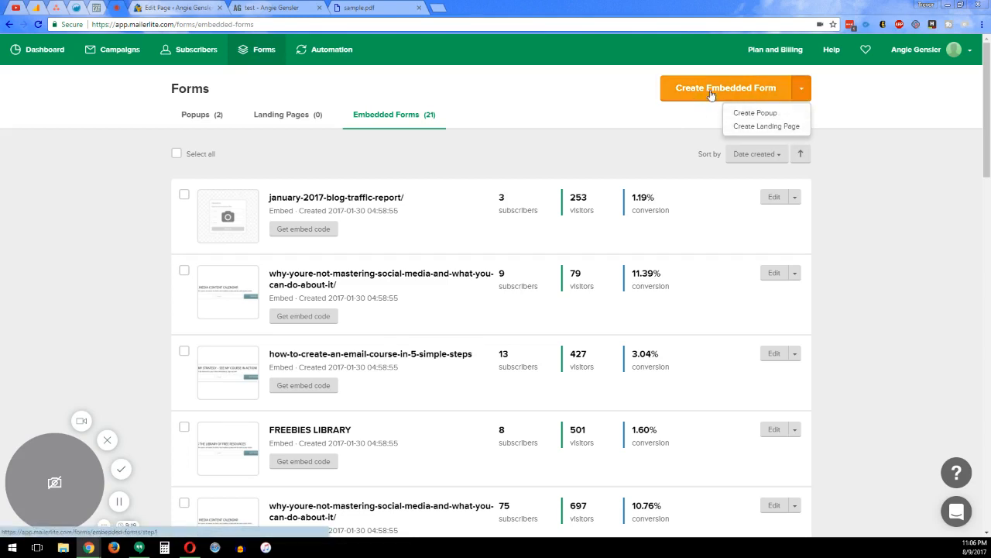
Step: Create a new embedded form named 'test' and save it to continue
left_click(725, 87)
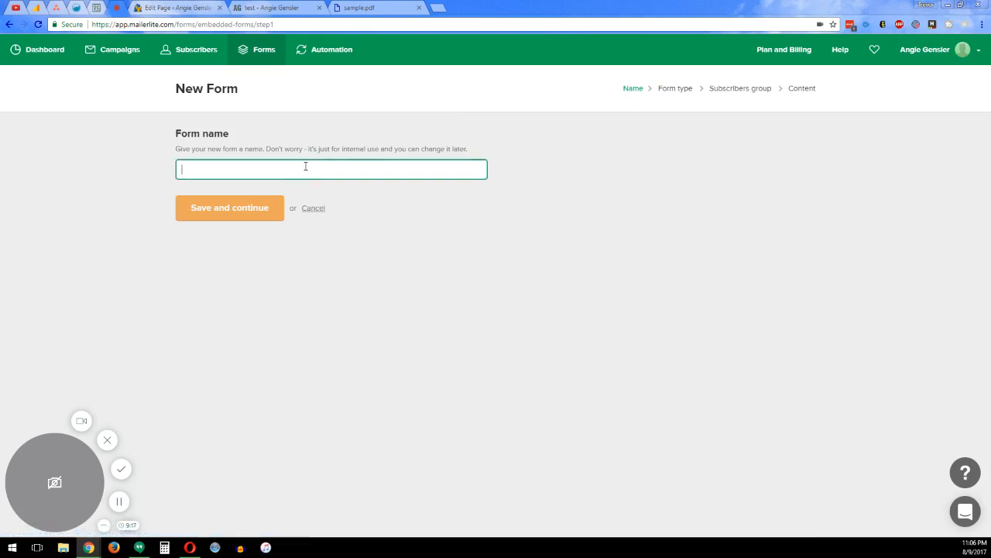
type("test")
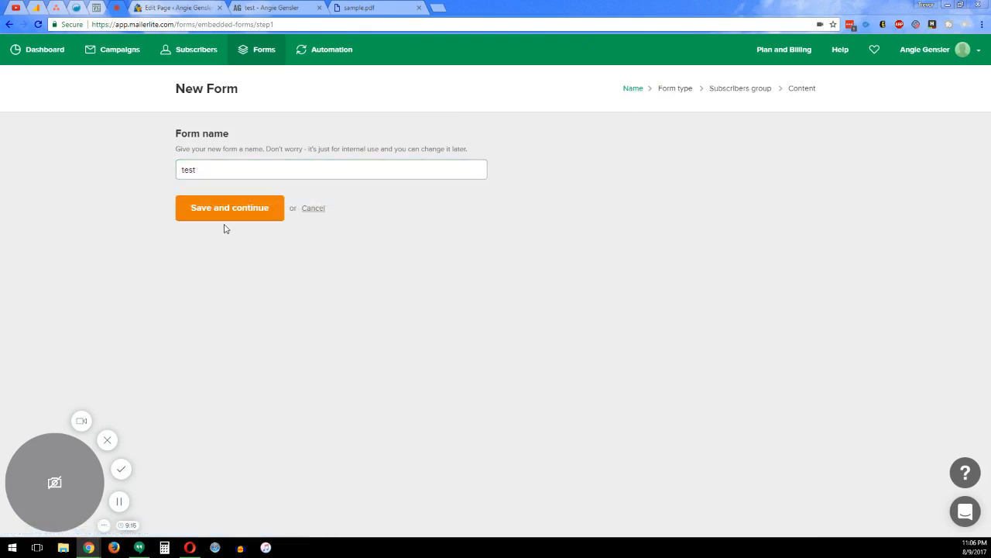
left_click(229, 207)
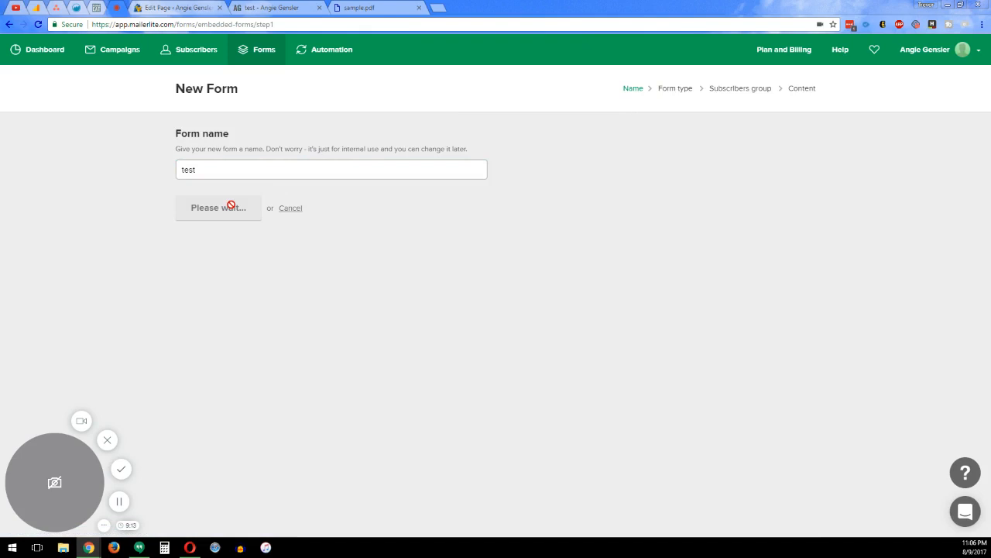
left_click(217, 208)
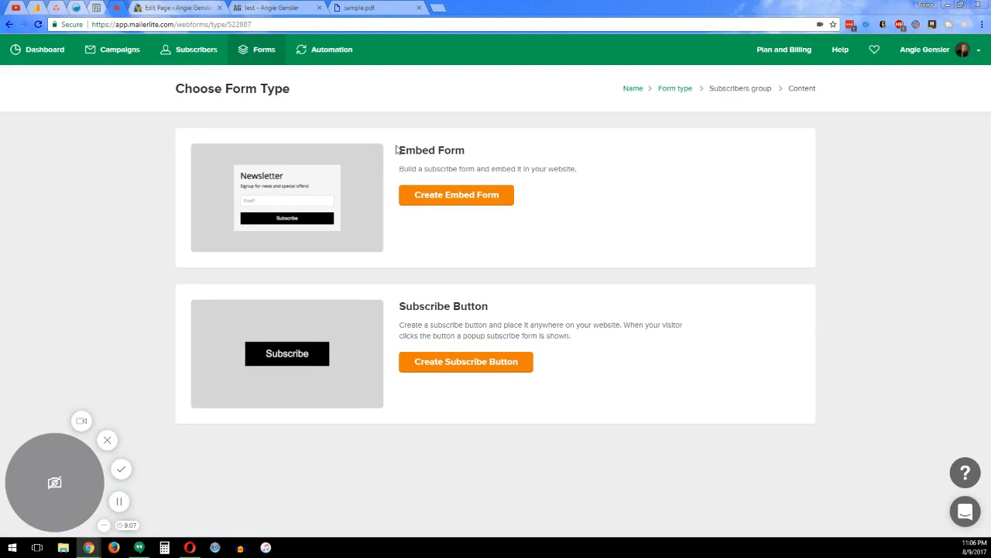
mouse_move(440, 325)
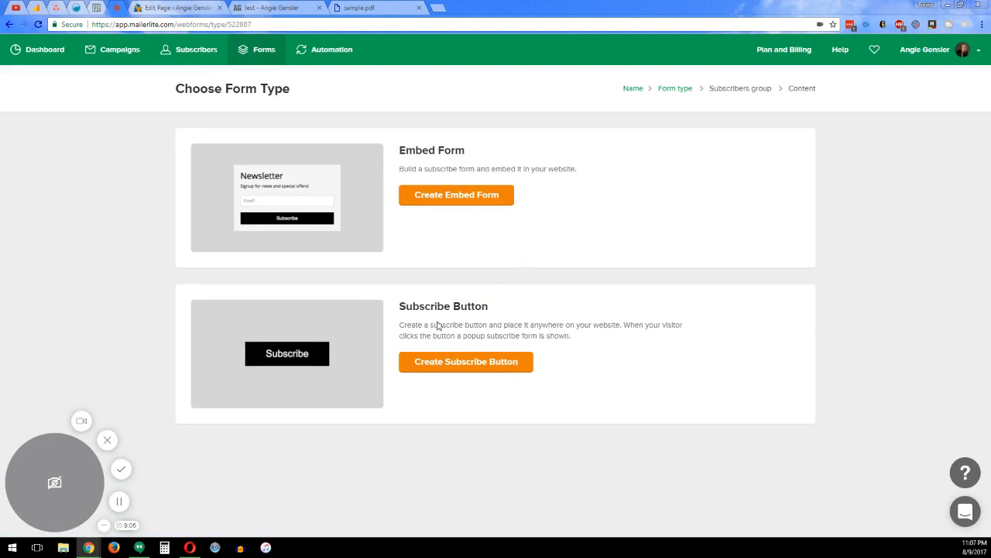
mouse_move(365, 319)
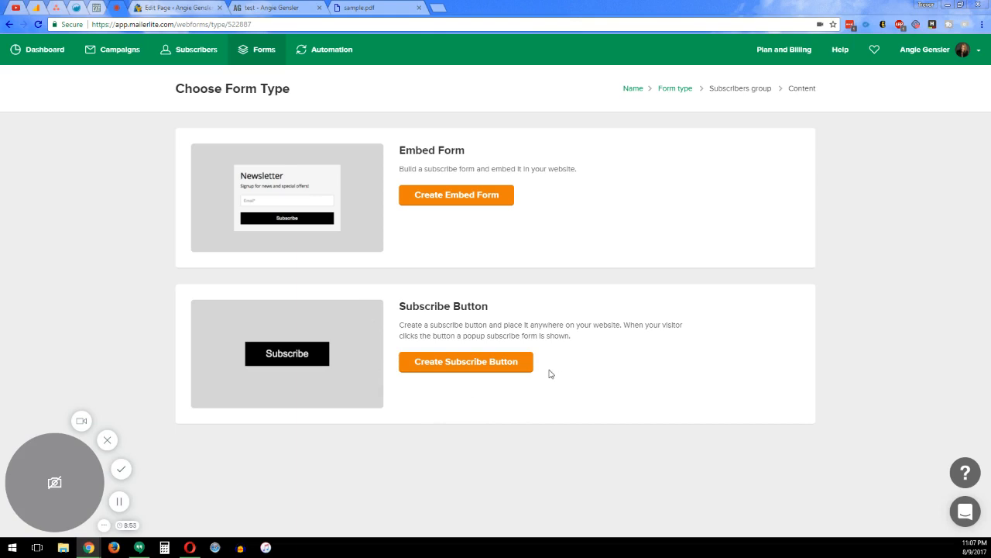
mouse_move(502, 245)
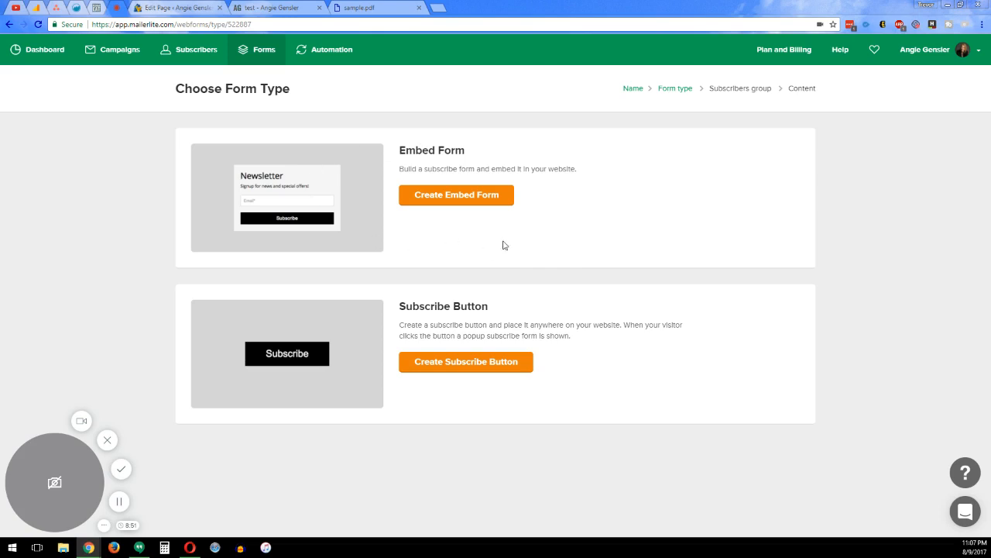
mouse_move(532, 242)
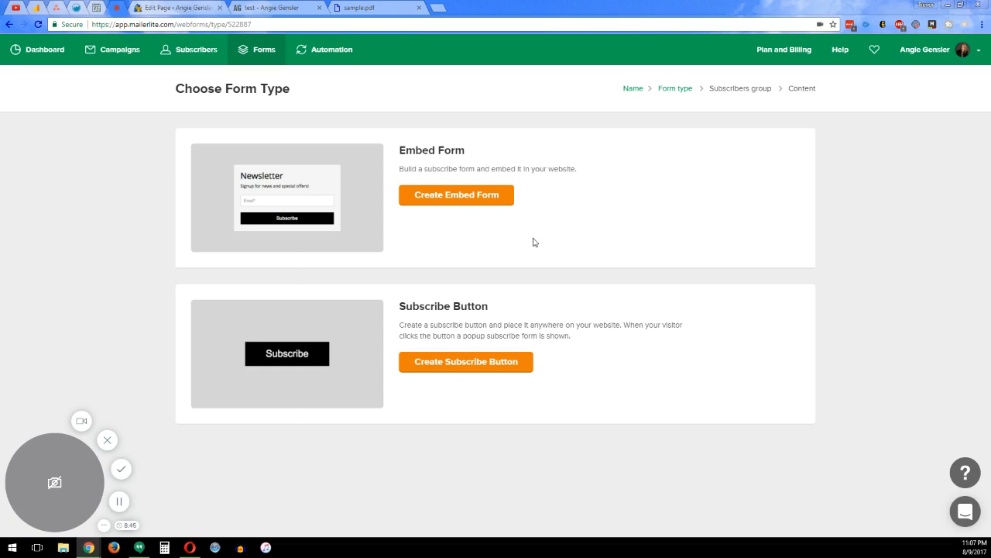
mouse_move(462, 324)
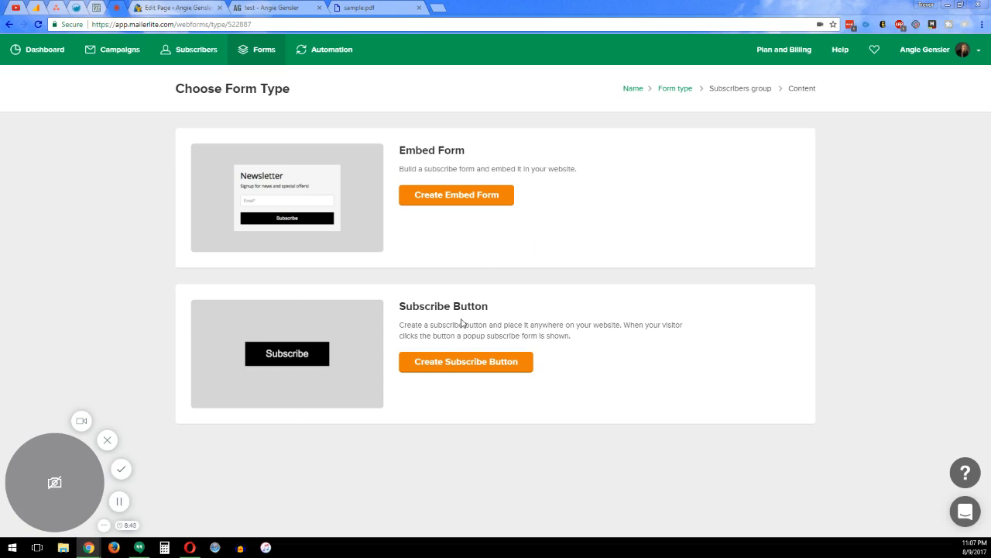
Step: Choose Subscribe Button as the form type for the test form
left_click(465, 362)
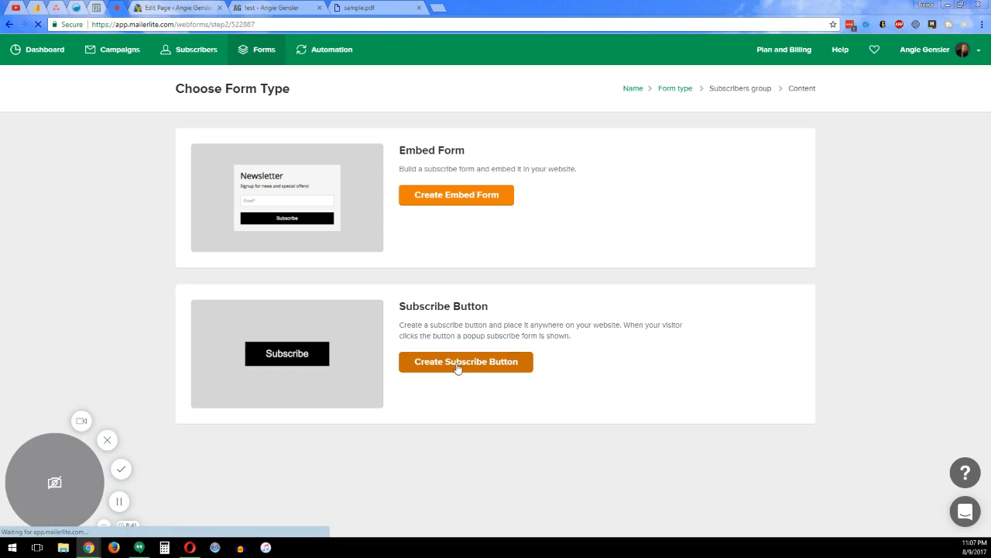
left_click(465, 362)
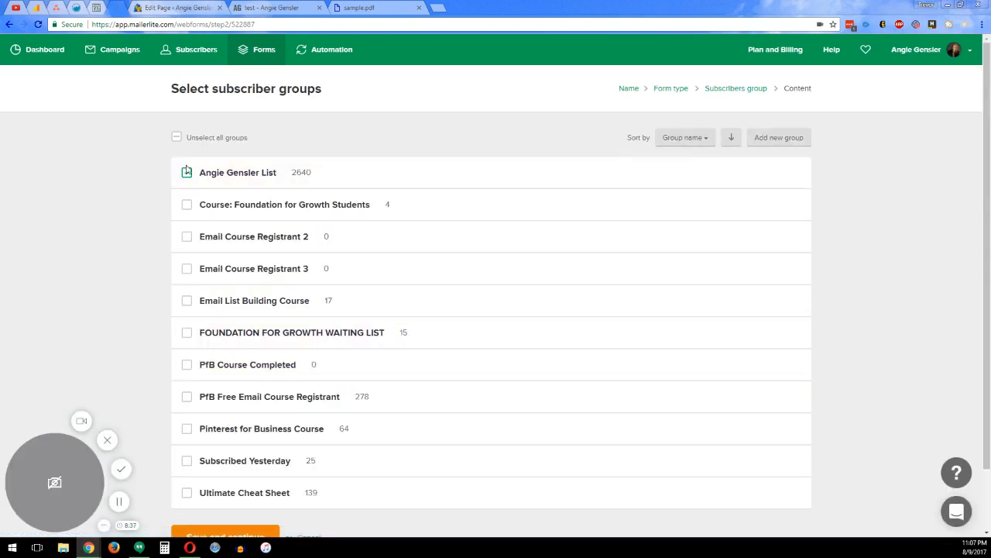
Step: Keep the main 2640-subscriber list selected and continue to the button editor
left_click(185, 172)
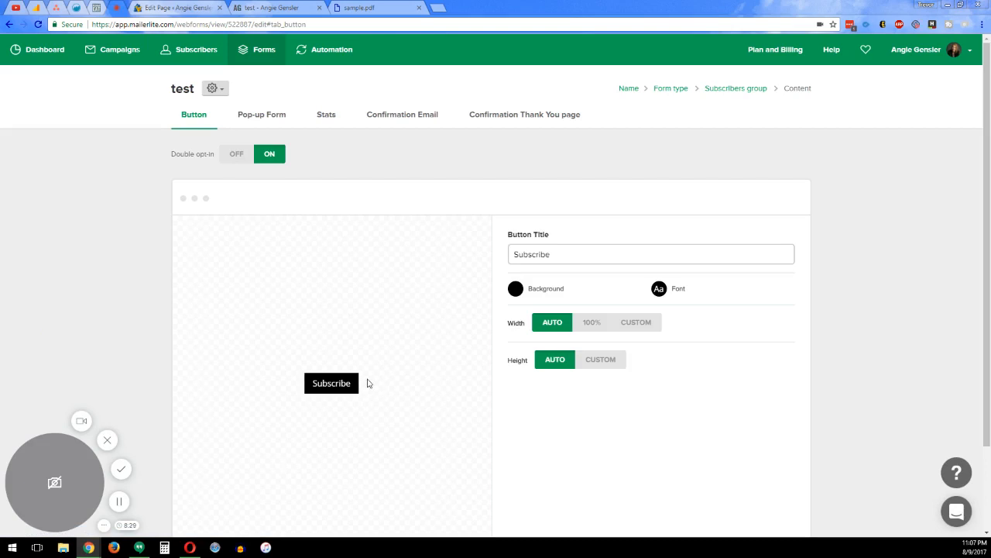
Step: Change the button title from Subscribe to DOWNLOAD
scroll("down", 3)
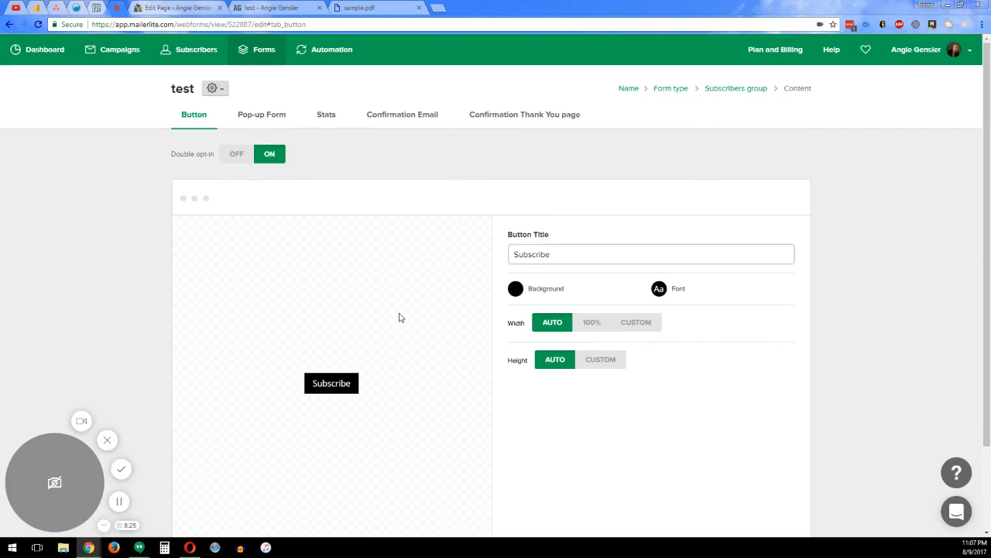
left_click(650, 254)
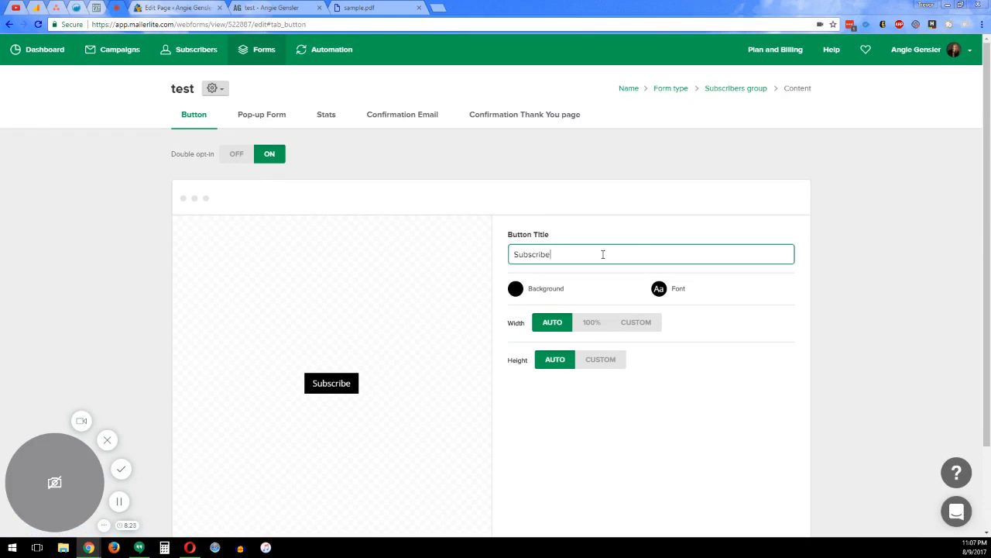
type("DOWNLOAD")
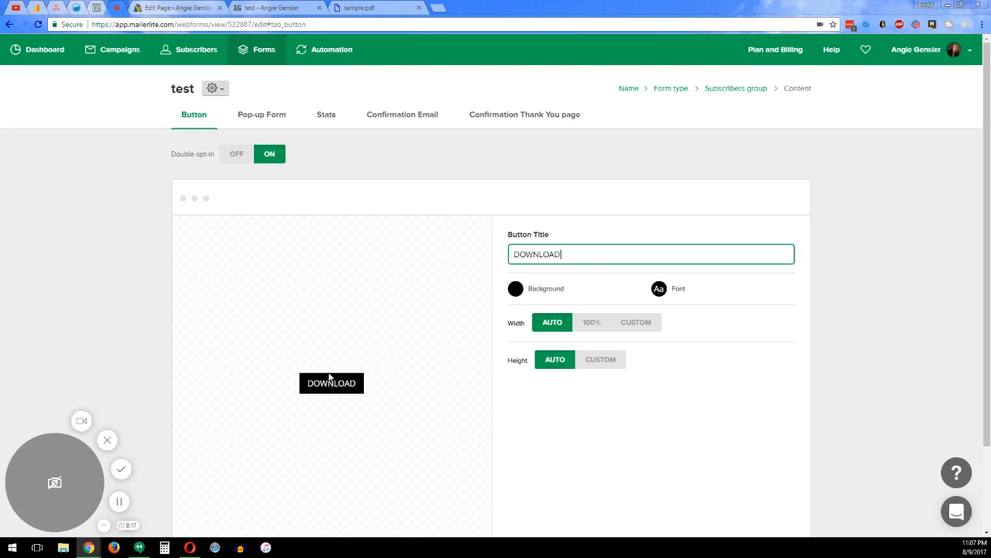
mouse_move(388, 403)
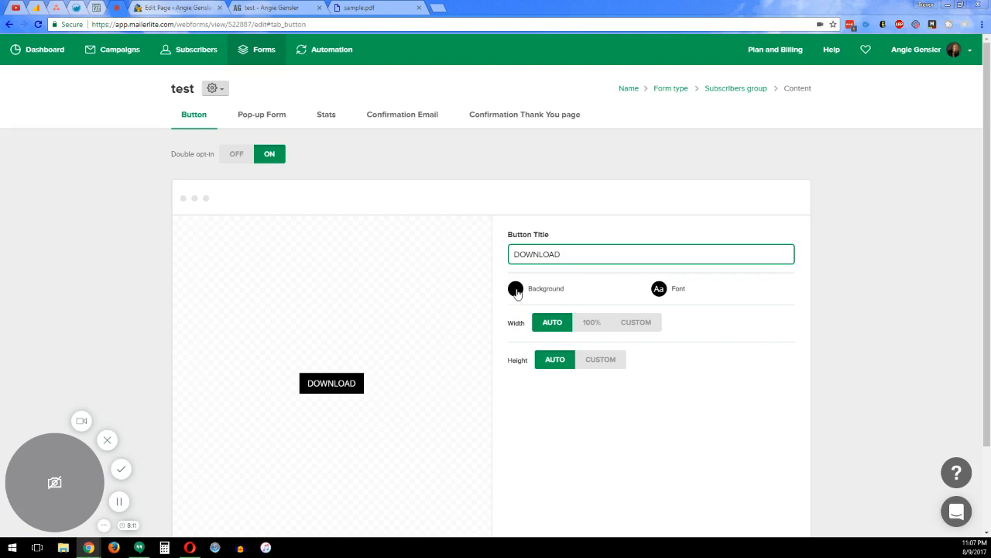
Step: Give the DOWNLOAD button a dark grey background with slightly rounded corners, leaving width Auto
left_click(516, 288)
type("#505160")
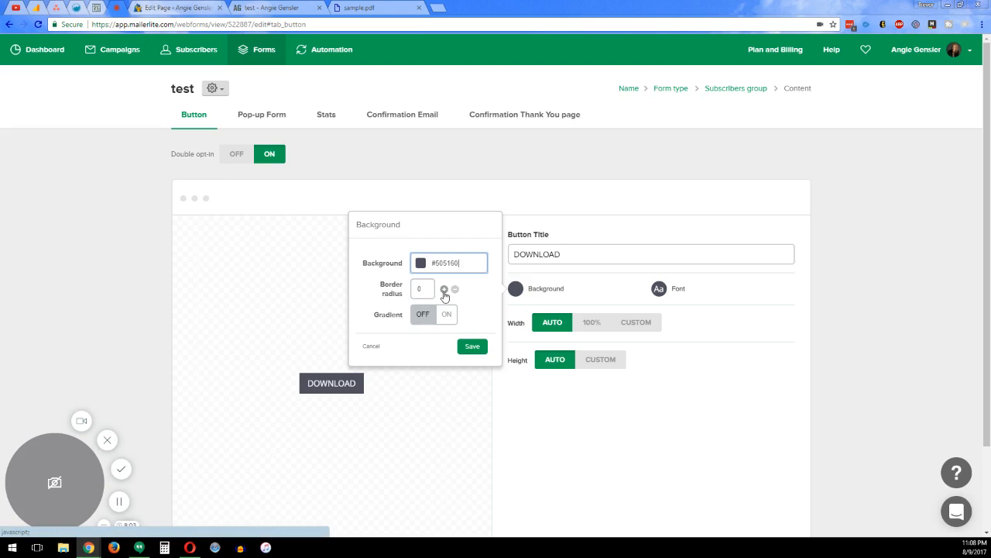
left_click(443, 290)
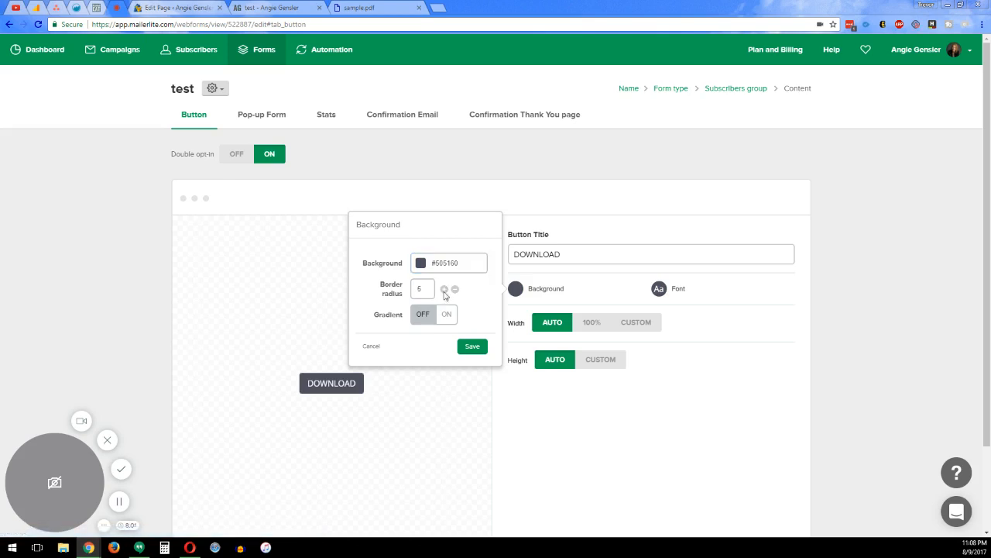
left_click(446, 313)
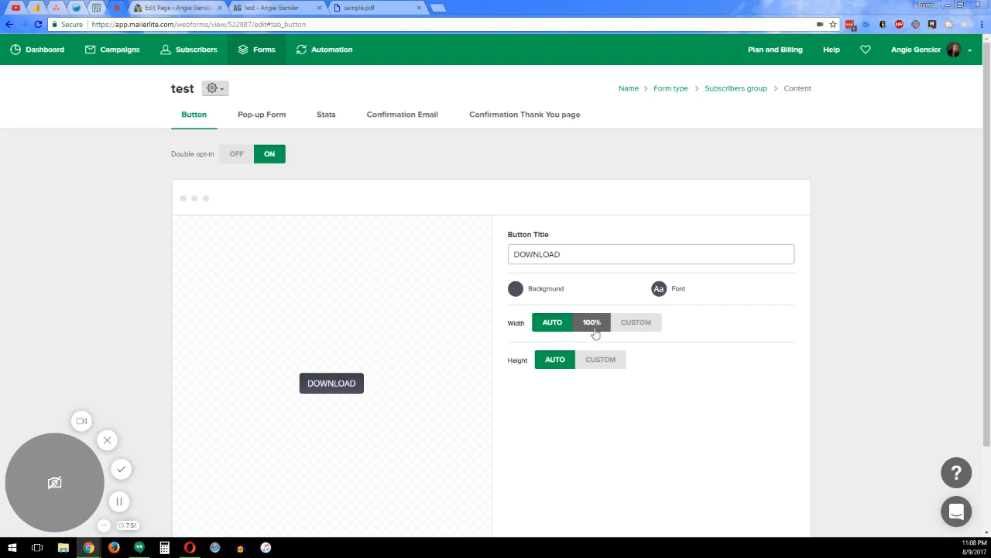
left_click(551, 322)
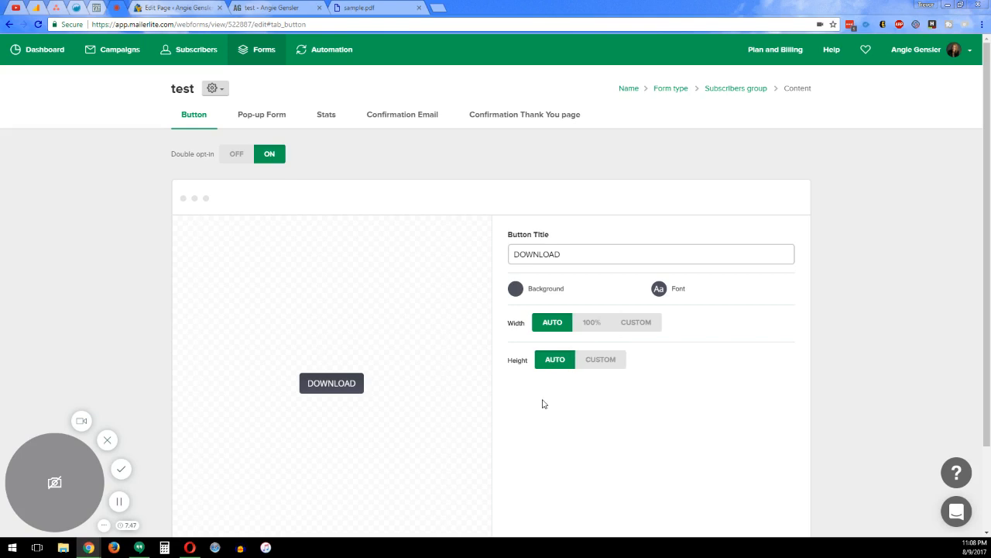
scroll("down", 3)
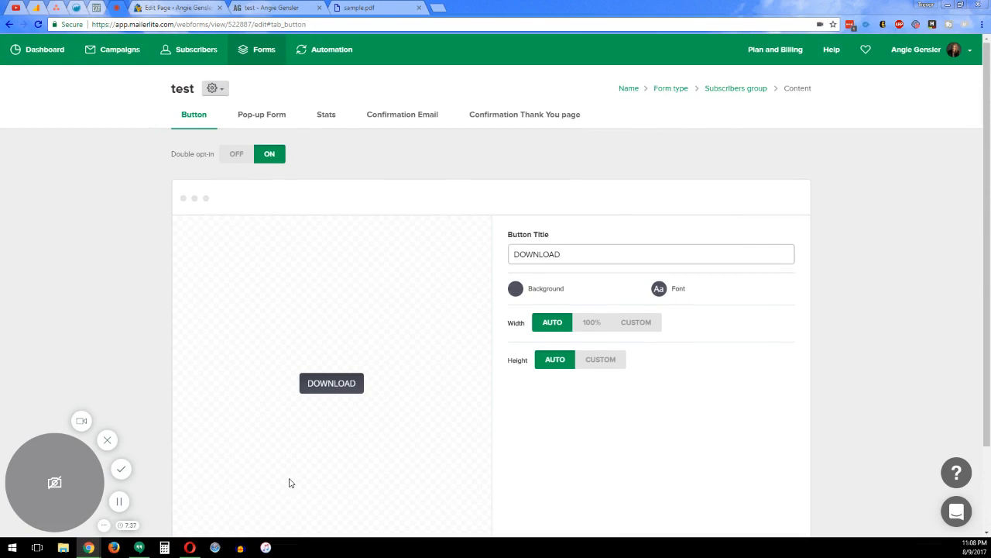
mouse_move(316, 261)
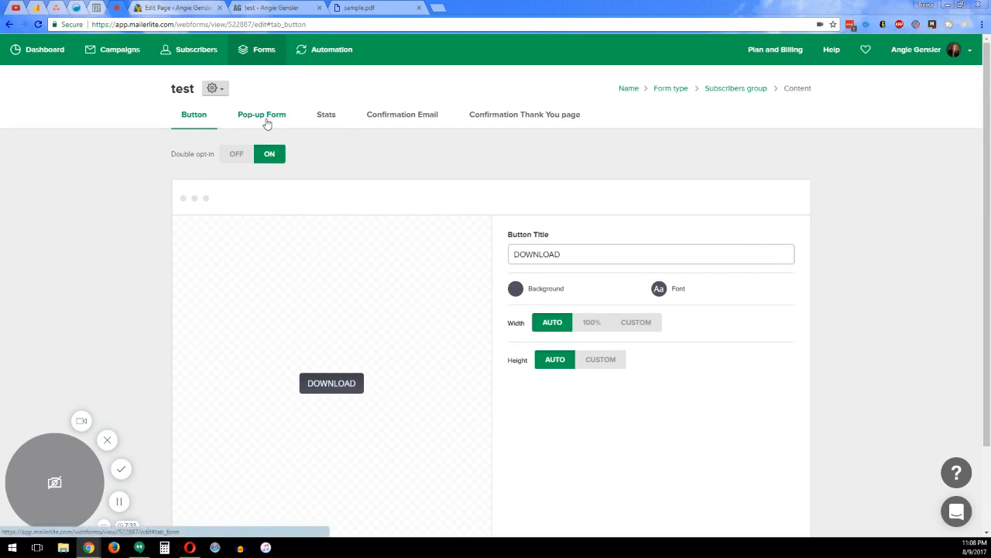
Step: Switch to the Pop-up Form settings and start editing its signup form
left_click(262, 115)
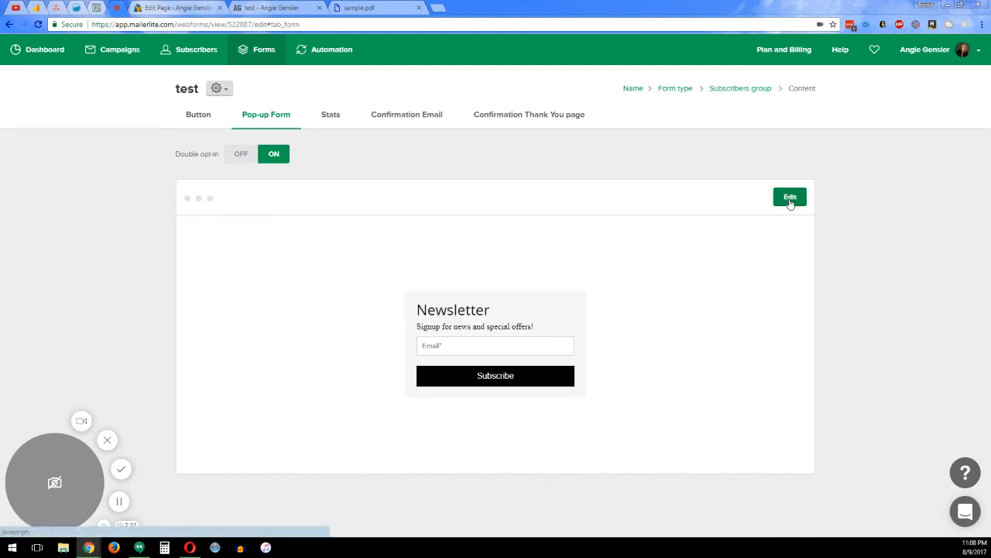
left_click(790, 196)
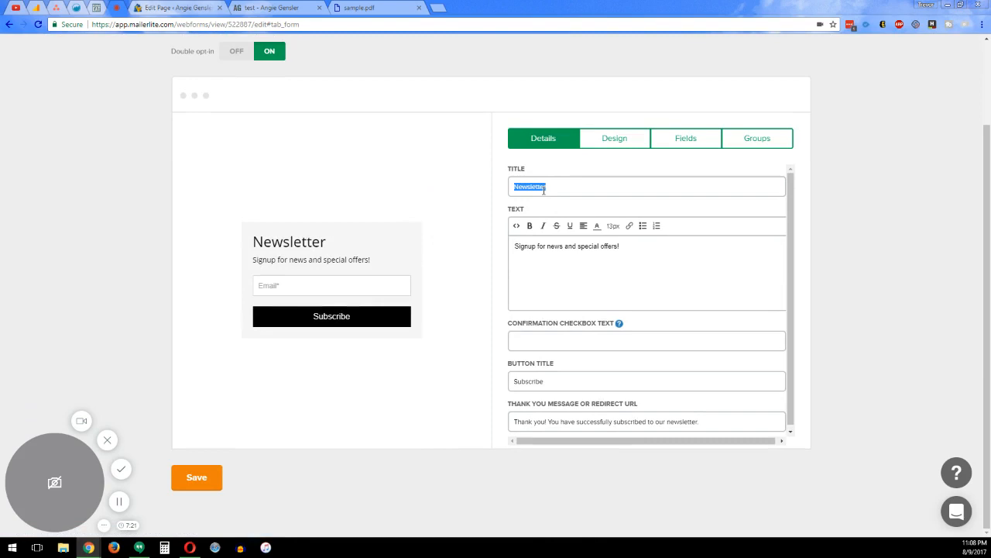
Step: Set the form title to 'Want your freebie?' and intro text to 'Enter your details below.'
type("W")
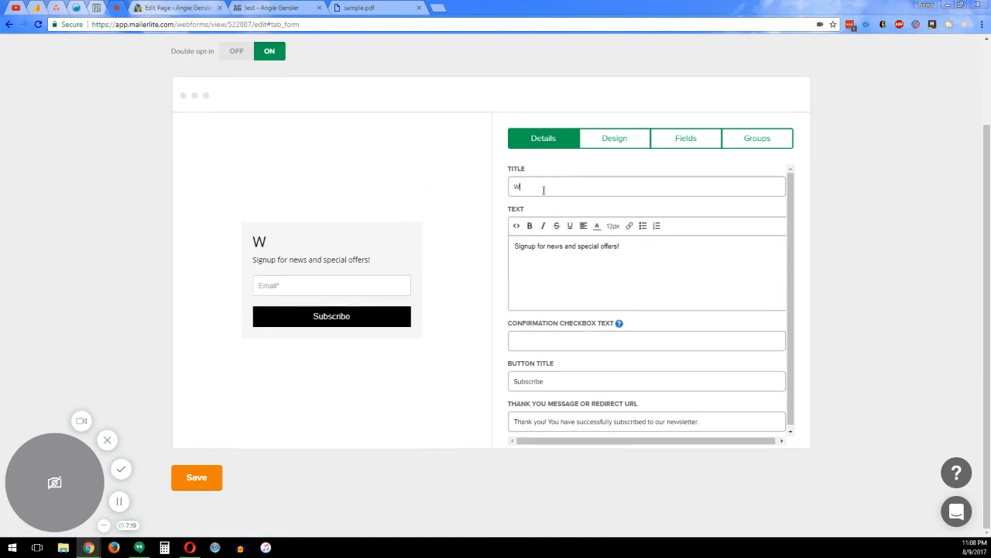
type("ant")
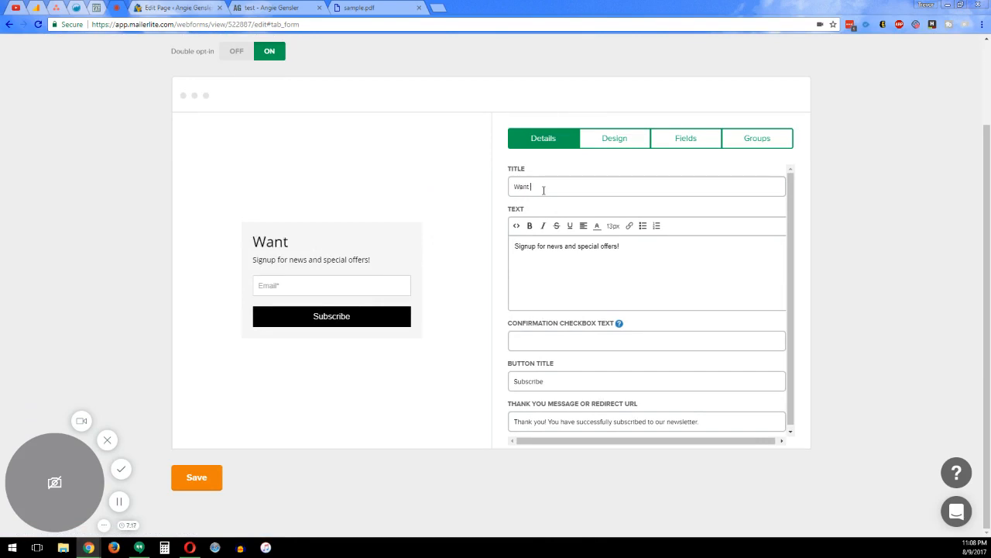
type("your freebie?")
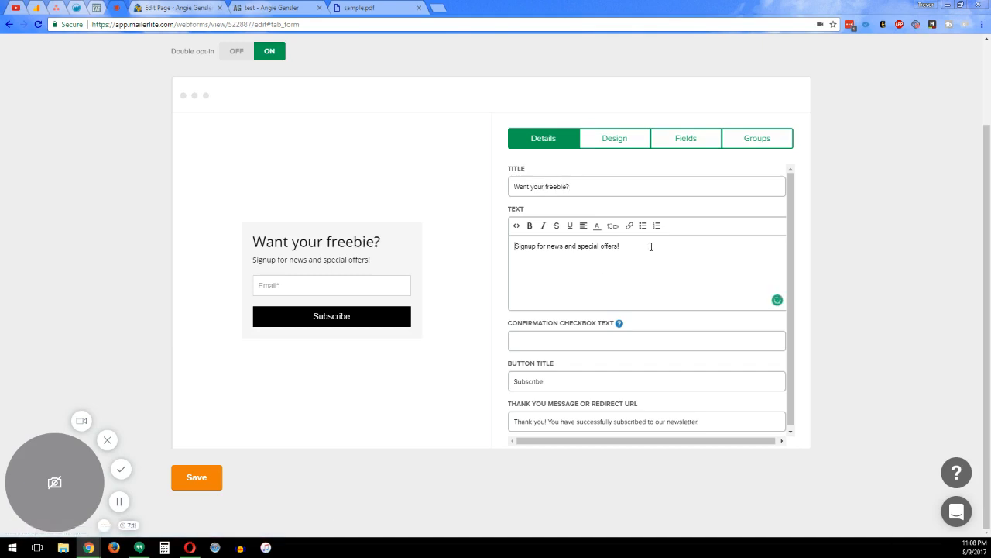
triple_click(567, 246)
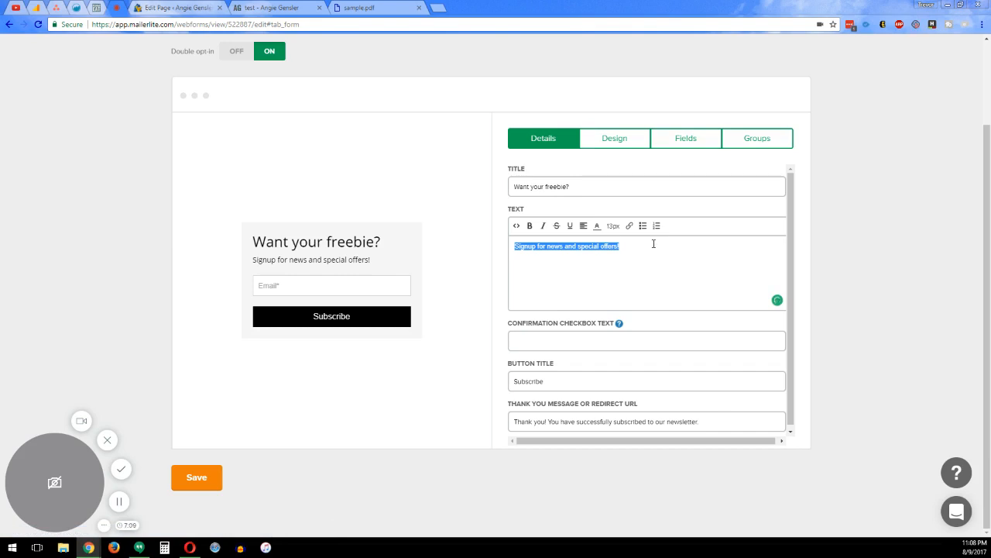
type("ent")
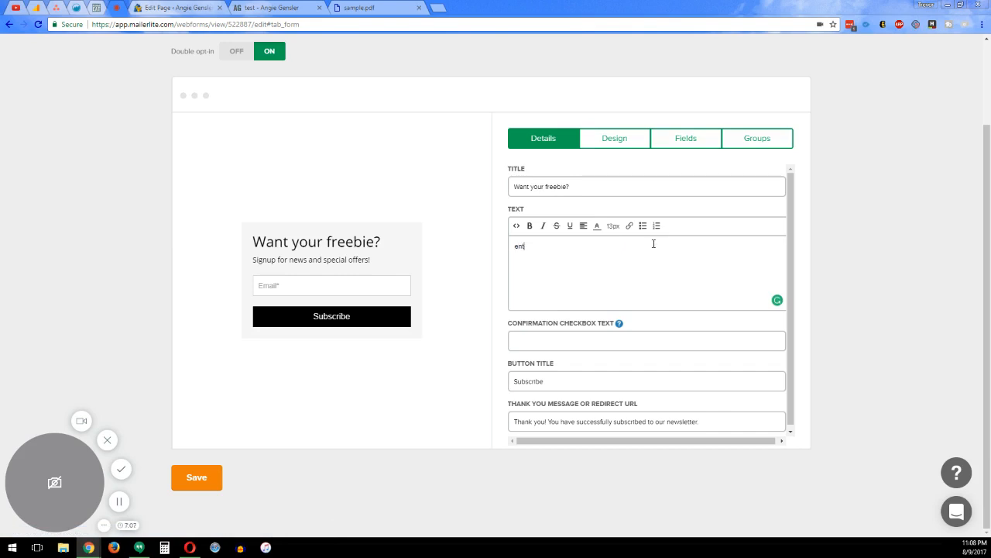
type("Enter your details b")
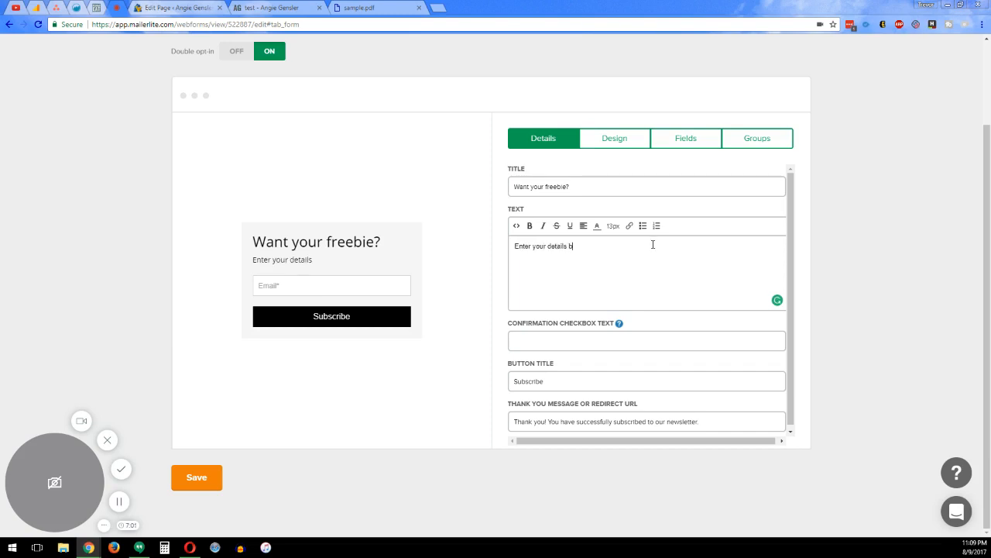
type("elow.")
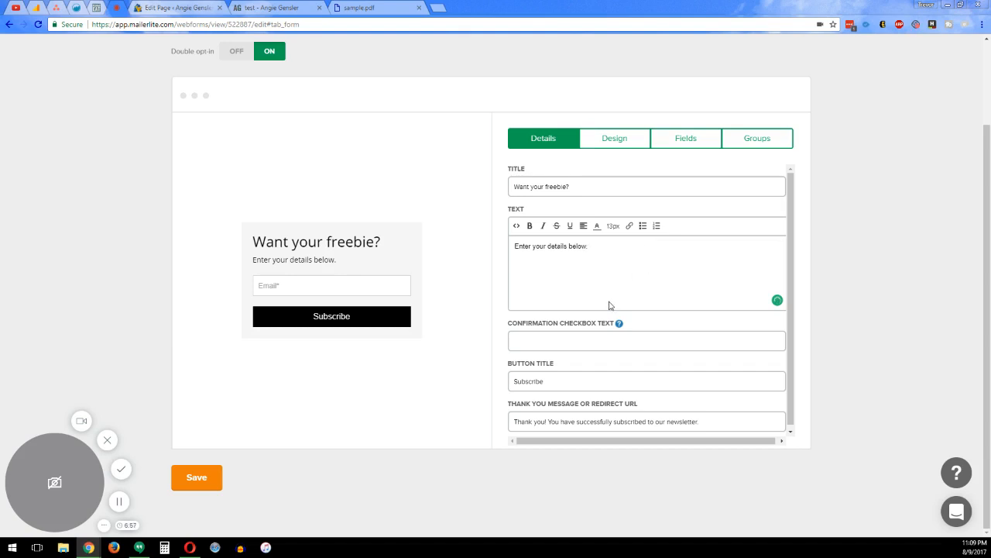
Step: Start replacing the pop-up's button label with DOWNLOAD
double_click(528, 381)
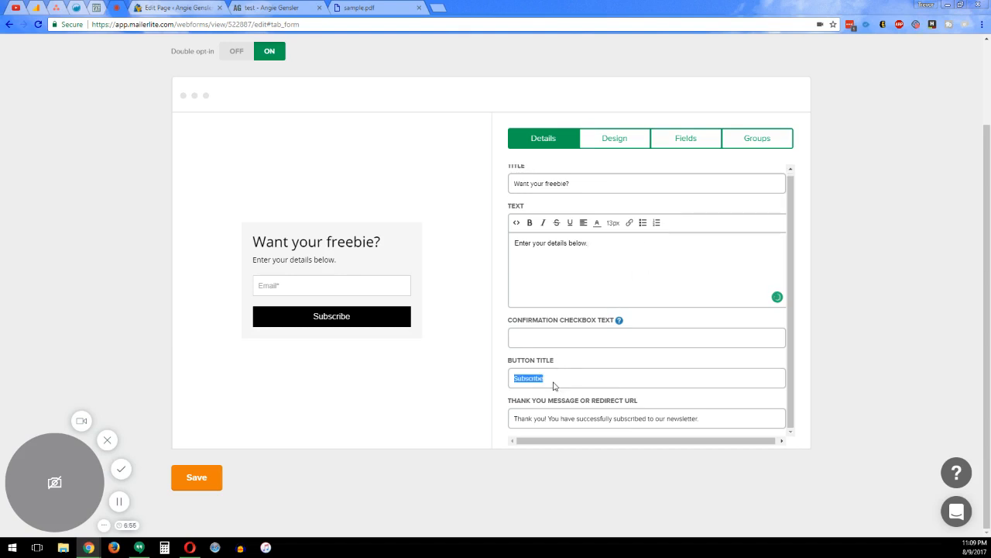
type("DOWNLOAD NOW")
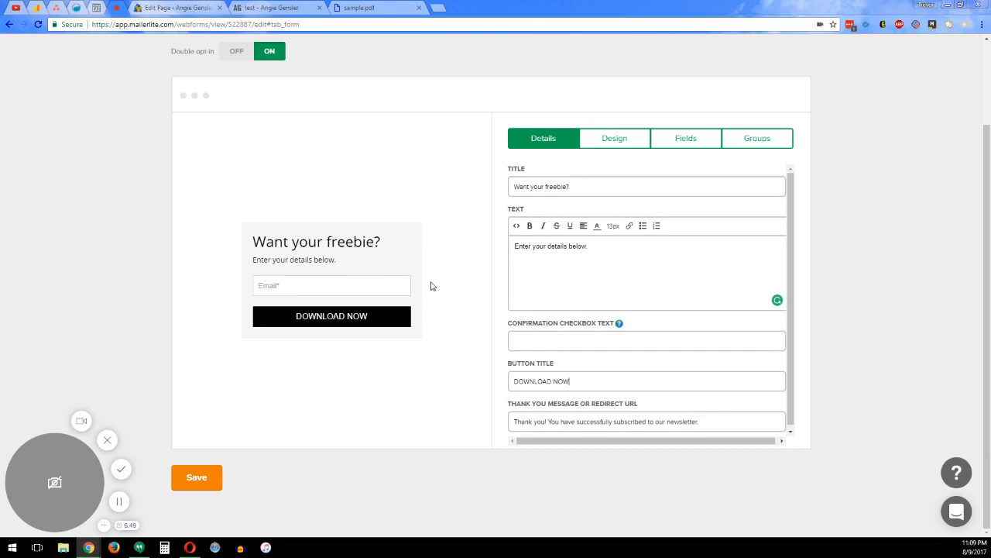
Step: In Design, keep the Vertical layout after trying Horizontal and set form width to 700 px
left_click(613, 137)
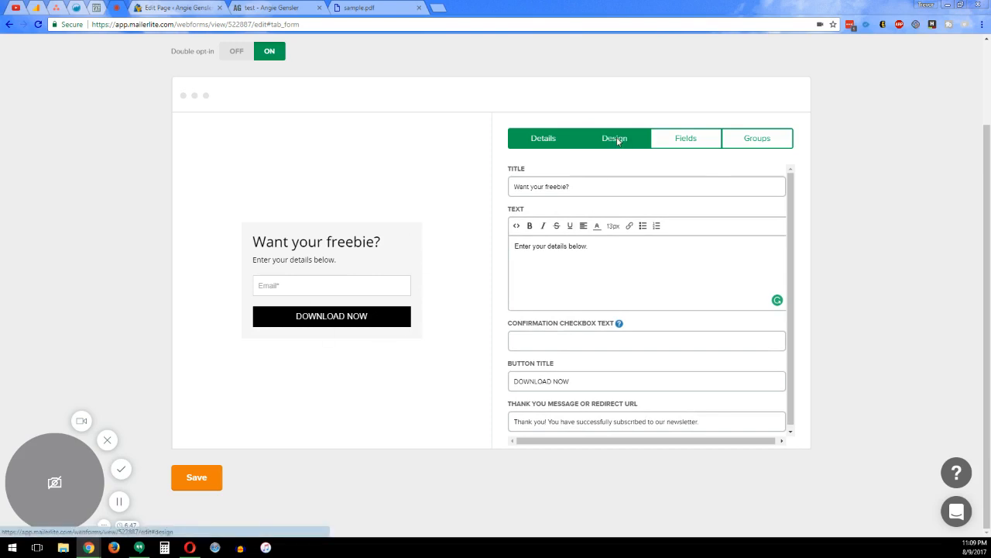
left_click(613, 138)
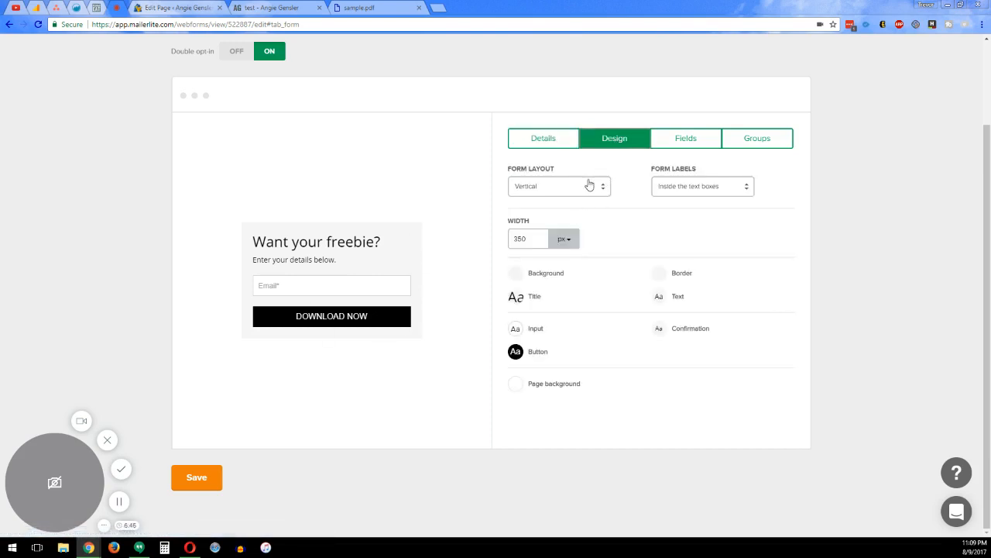
mouse_move(590, 188)
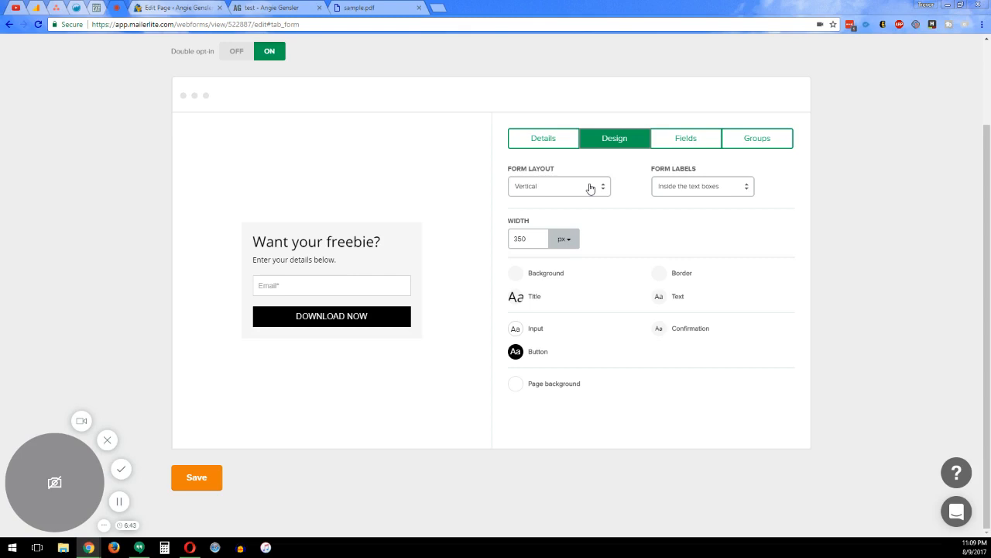
left_click(557, 186)
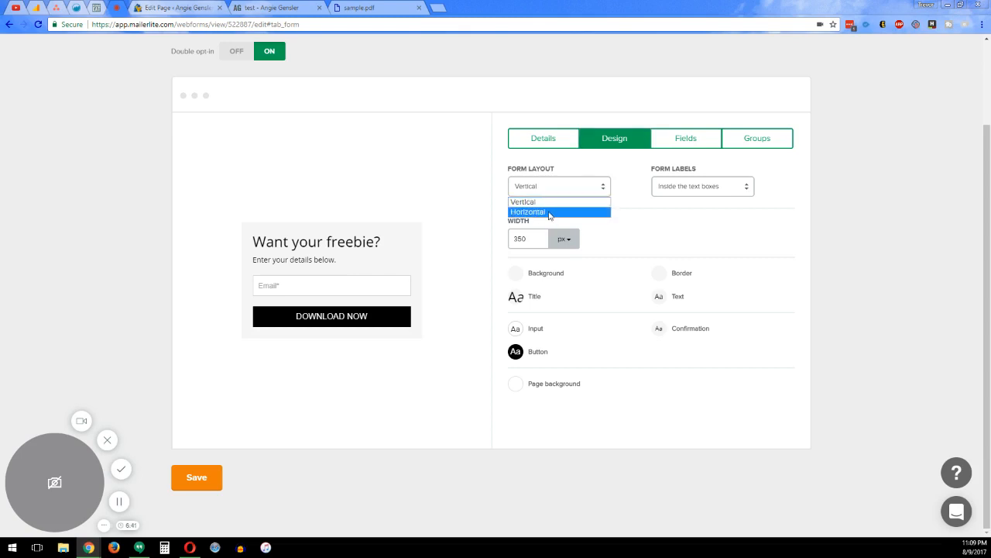
left_click(528, 211)
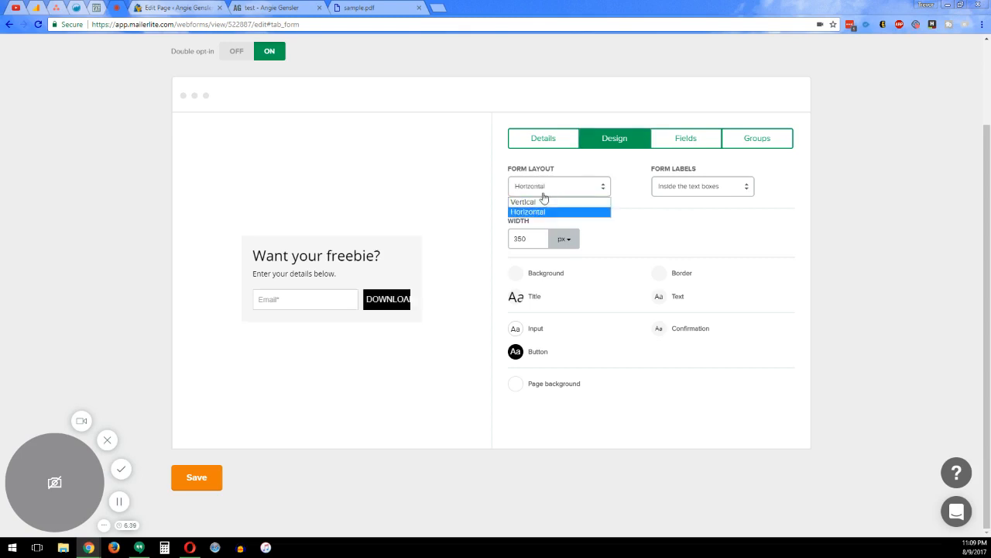
left_click(524, 201)
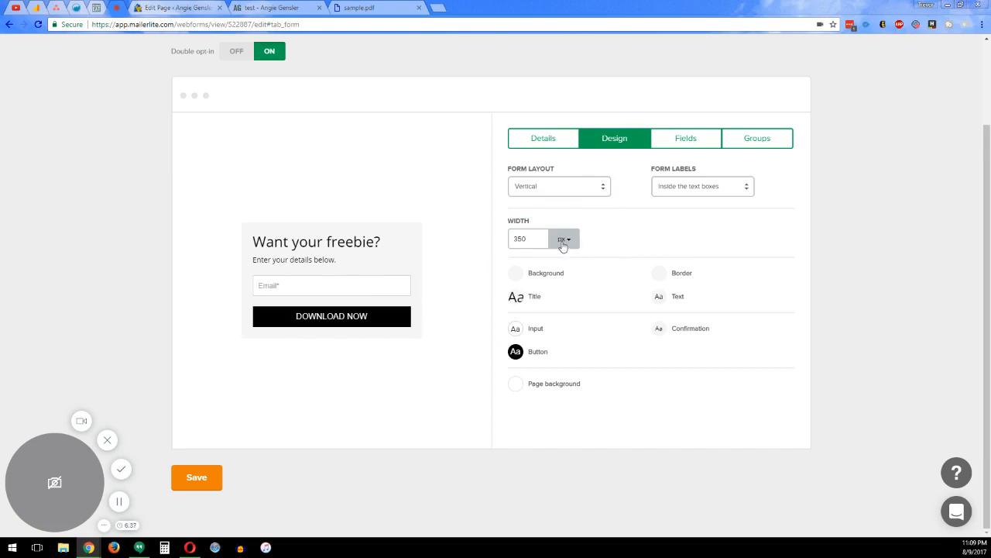
left_click(529, 238)
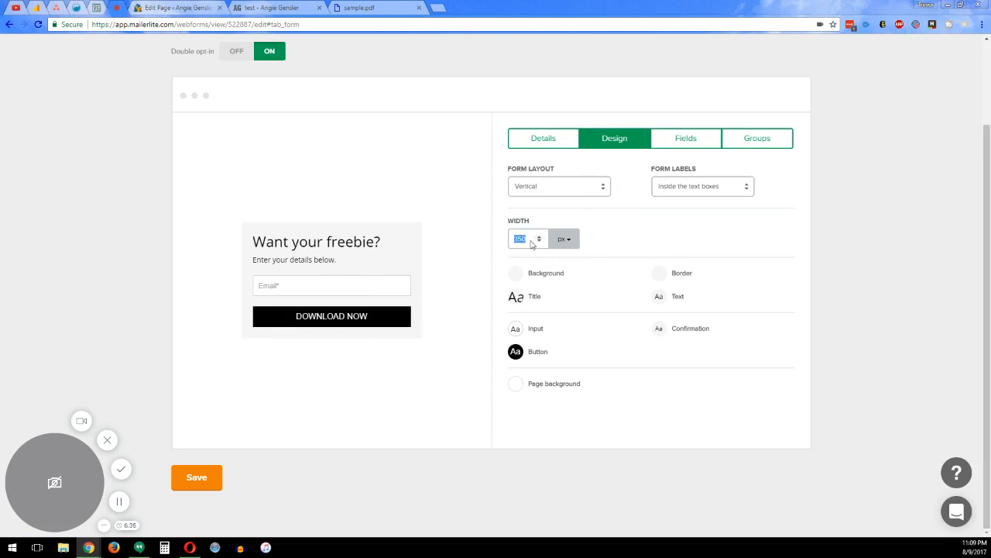
type("700")
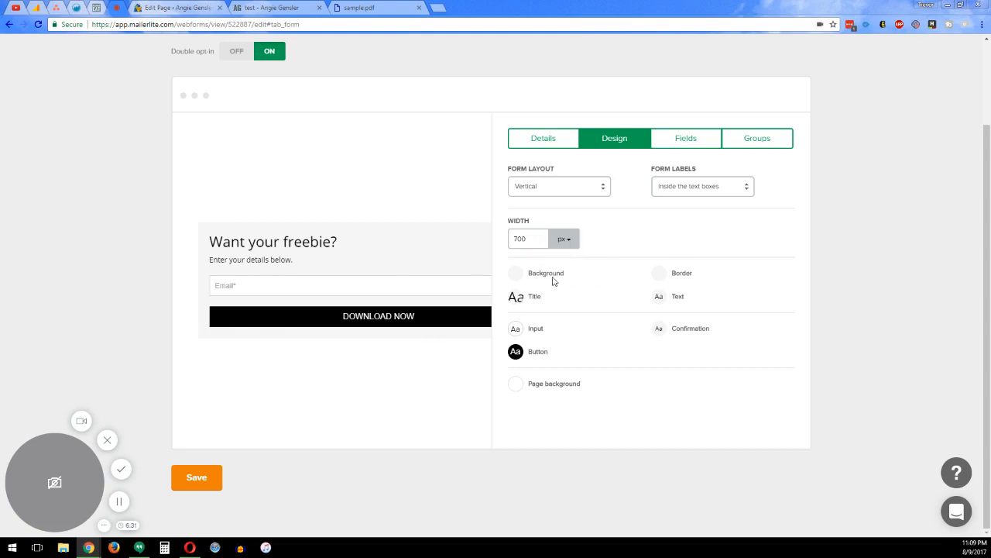
Step: Review the form's Background and Border settings without changing them
left_click(515, 272)
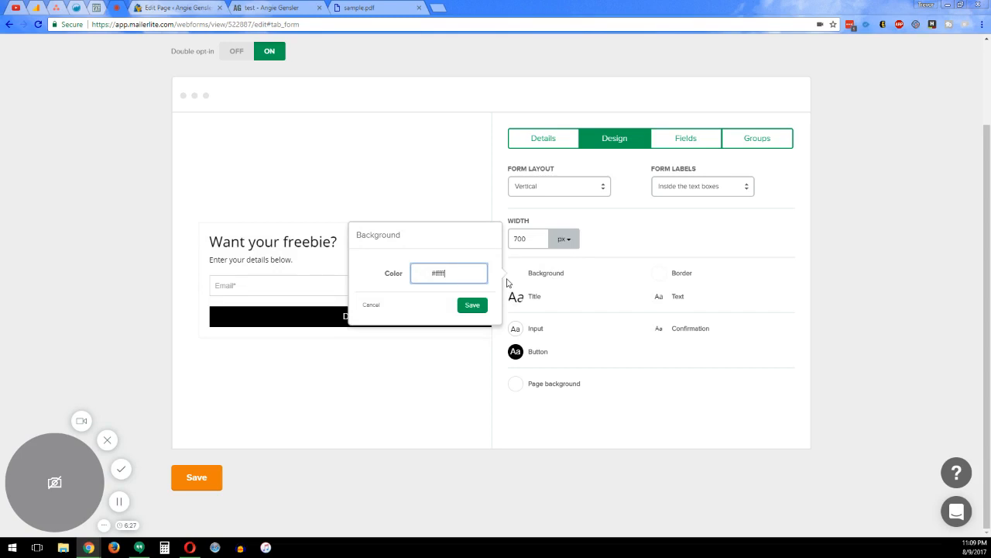
left_click(471, 303)
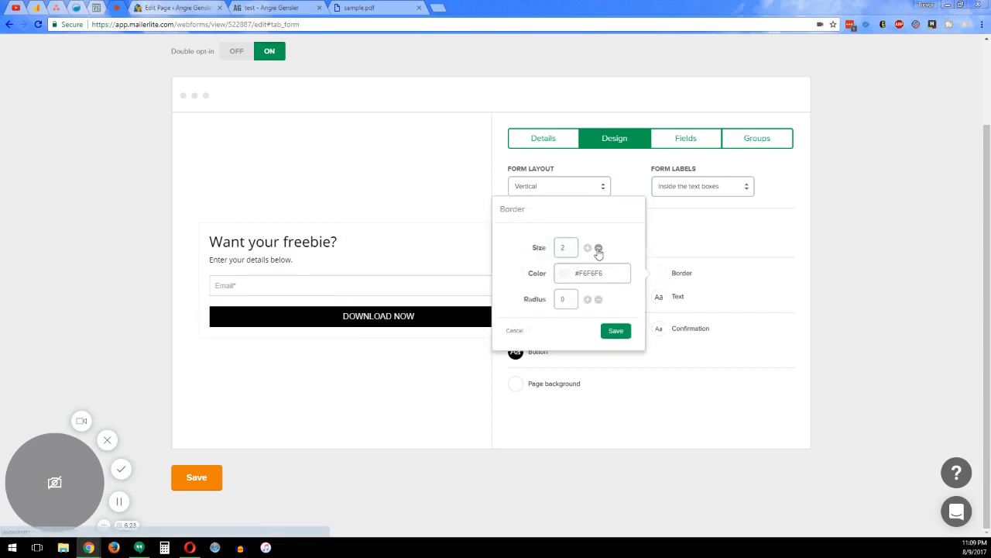
left_click(616, 331)
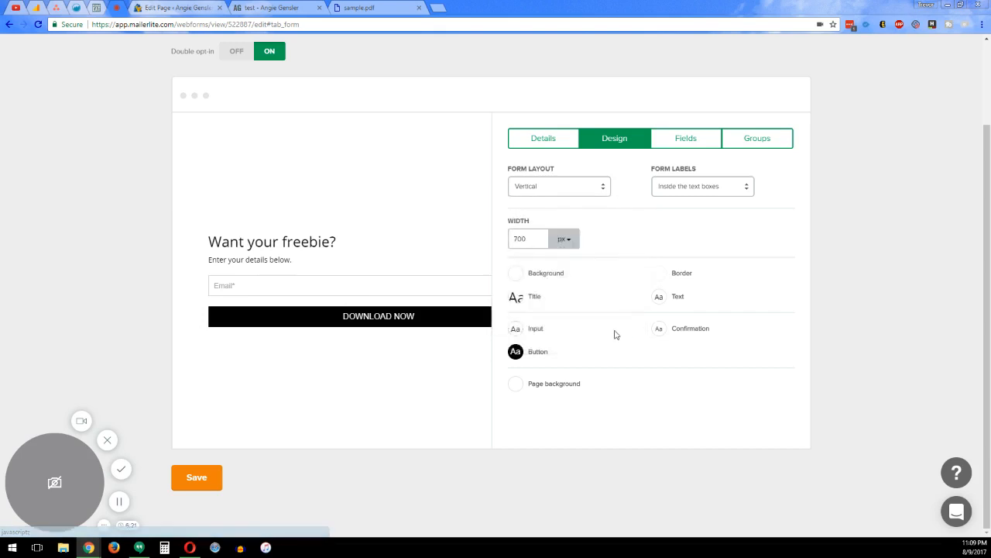
Step: Style the DOWNLOAD NOW button dark grey with Gradient ON and border radius 5, then save
left_click(516, 352)
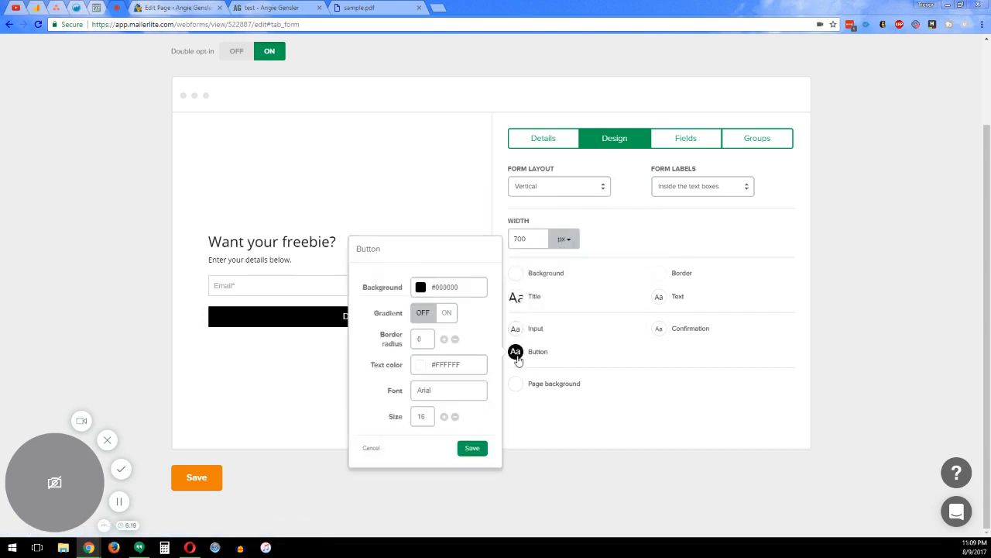
left_click(449, 287)
type("#505160")
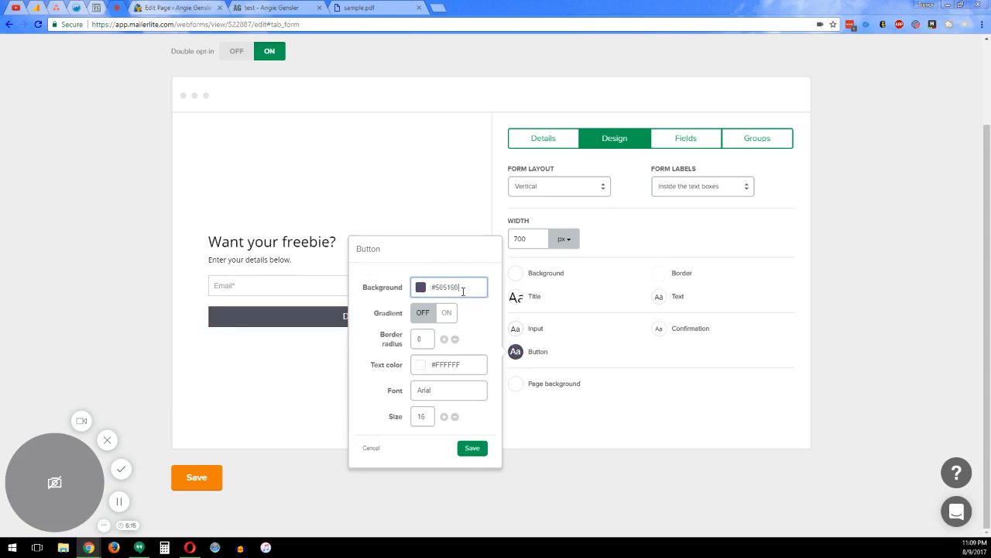
left_click(446, 313)
type("5")
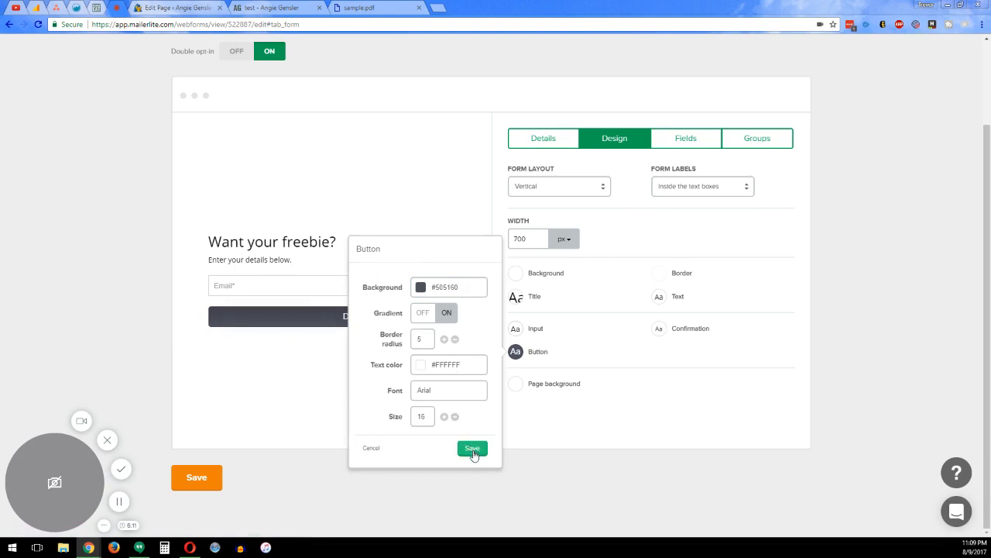
left_click(472, 449)
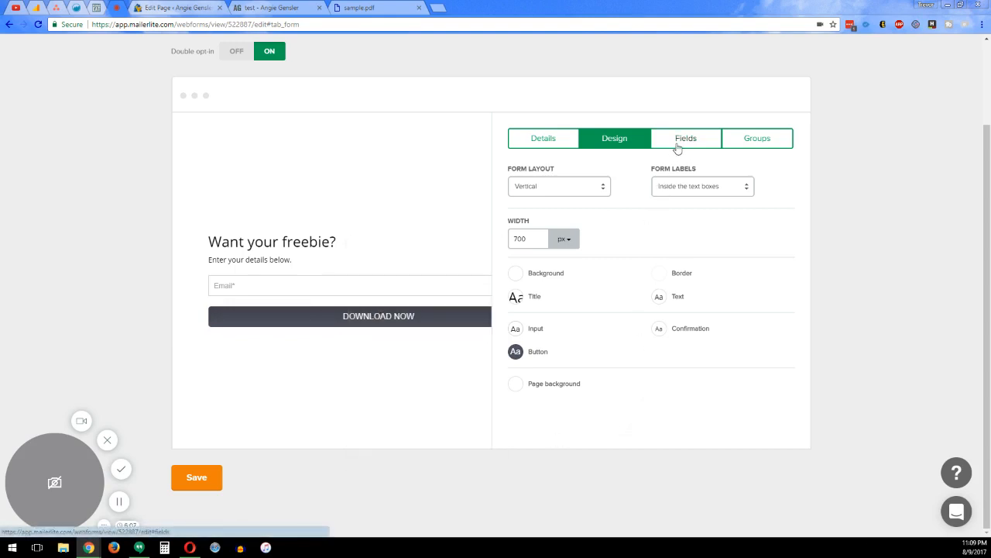
left_click(685, 138)
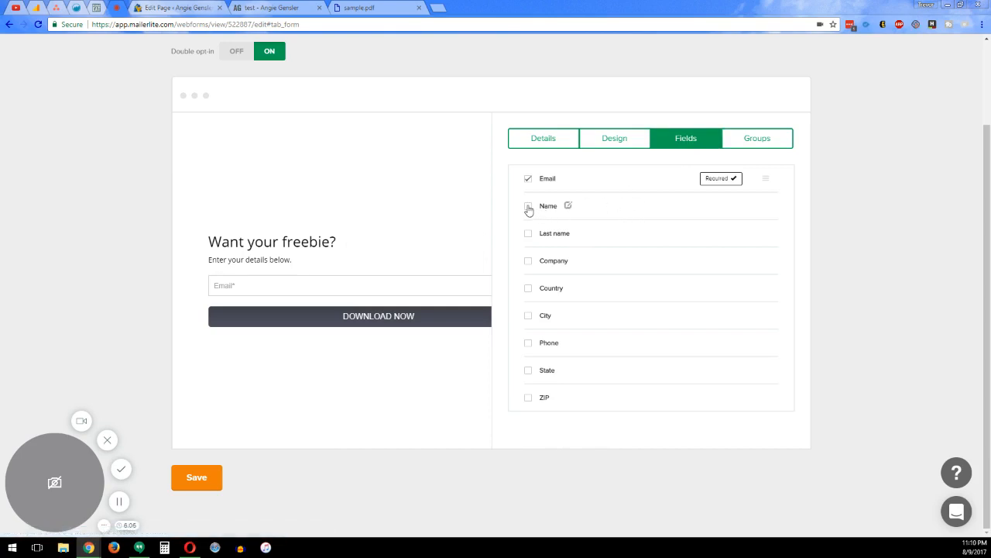
left_click(529, 206)
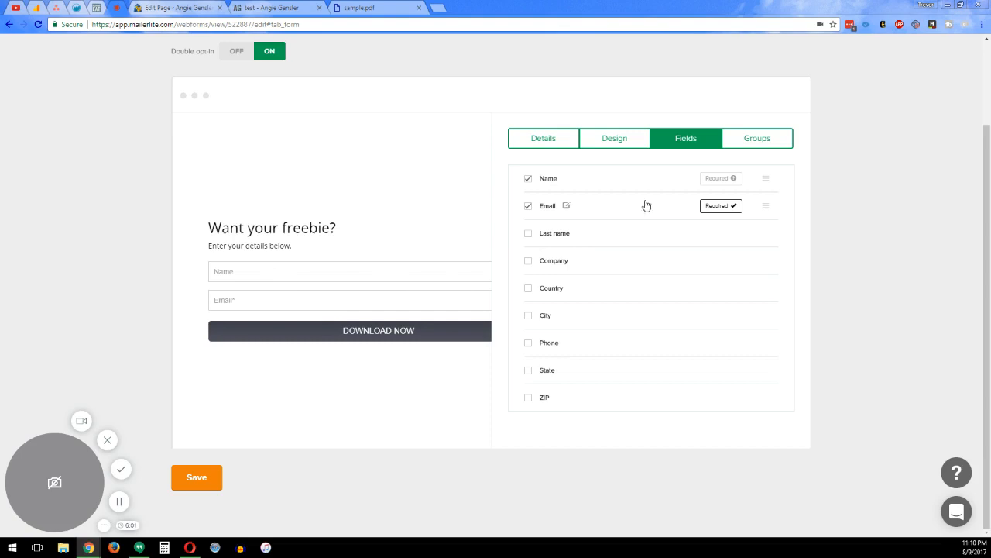
left_click(756, 138)
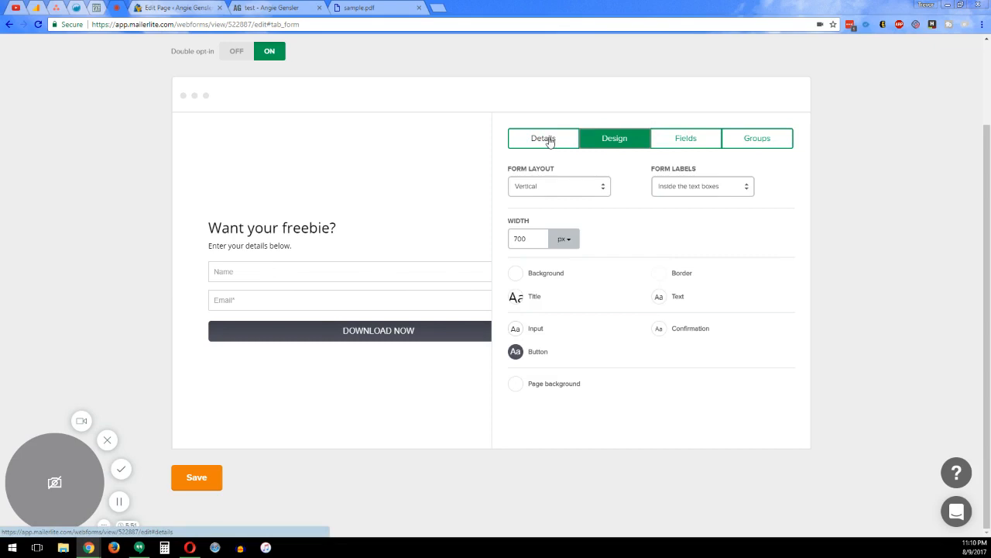
left_click(543, 138)
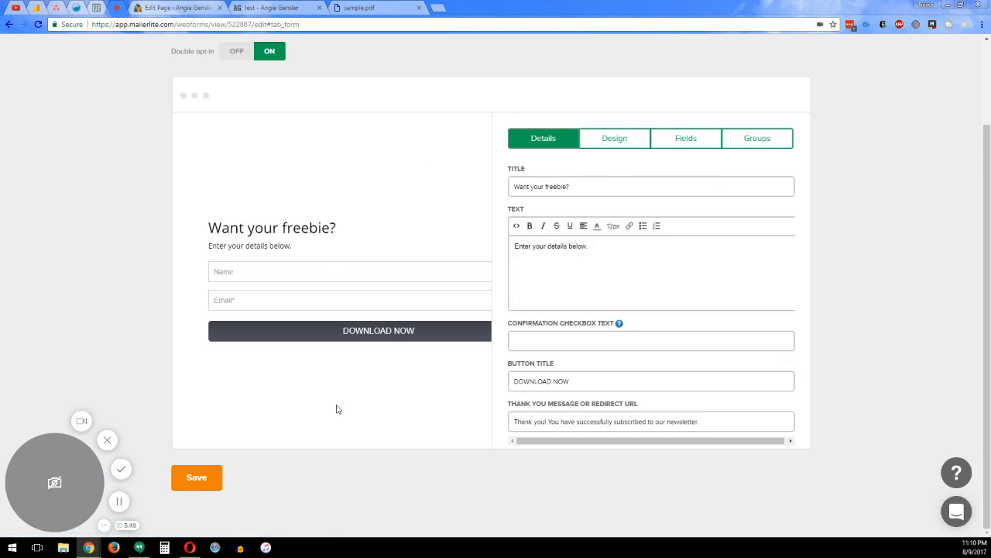
mouse_move(443, 280)
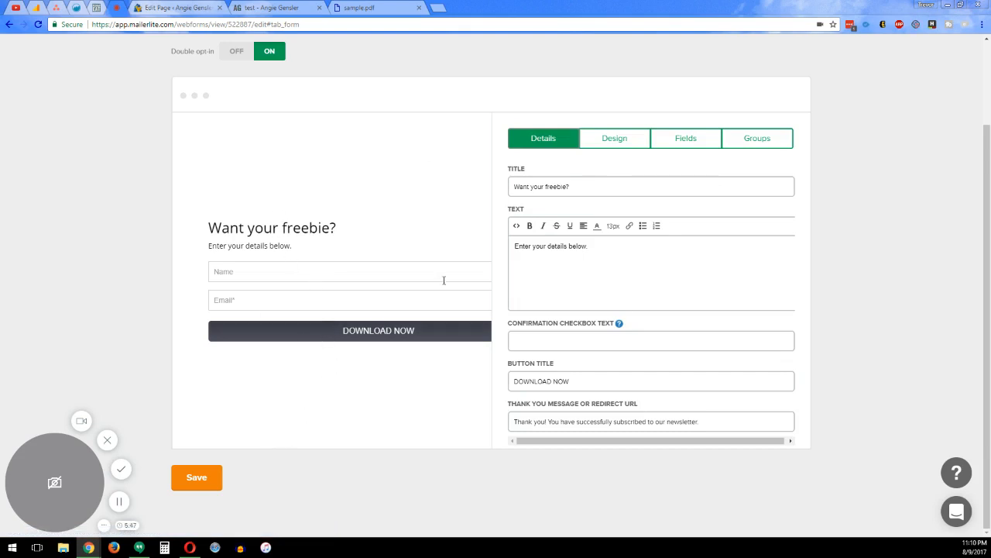
mouse_move(632, 206)
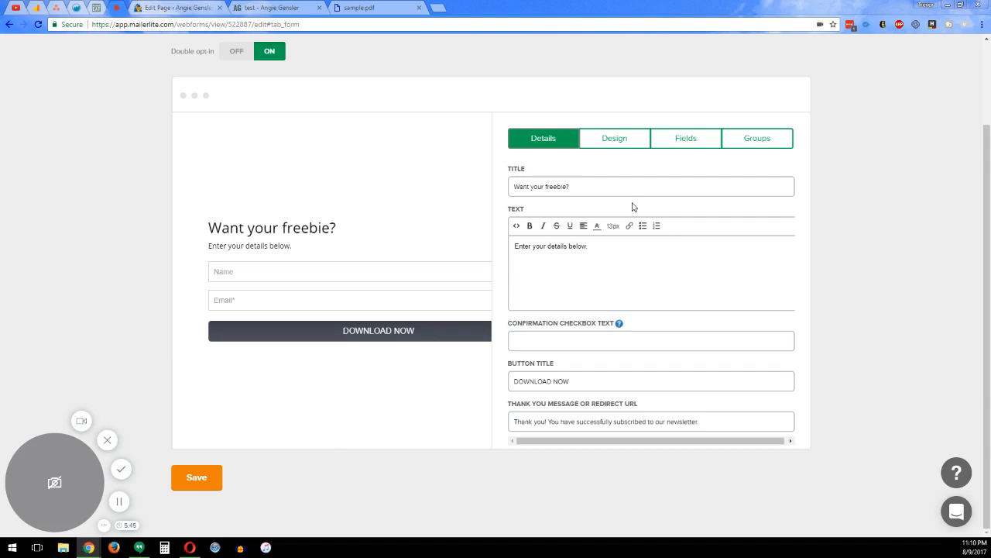
mouse_move(530, 227)
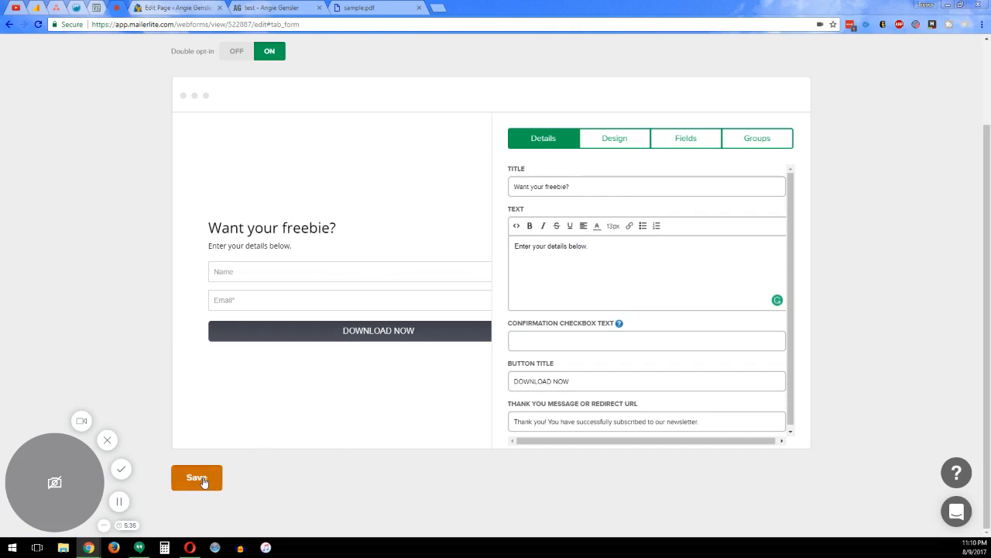
Step: Save the pop-up form, flick double opt-in off and back on, and view the confirmation email
left_click(195, 477)
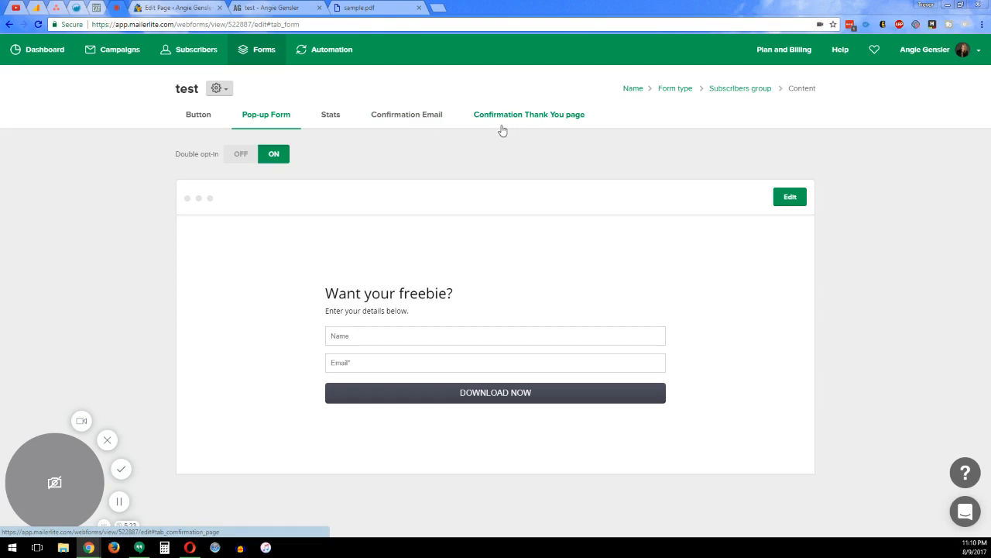
mouse_move(493, 103)
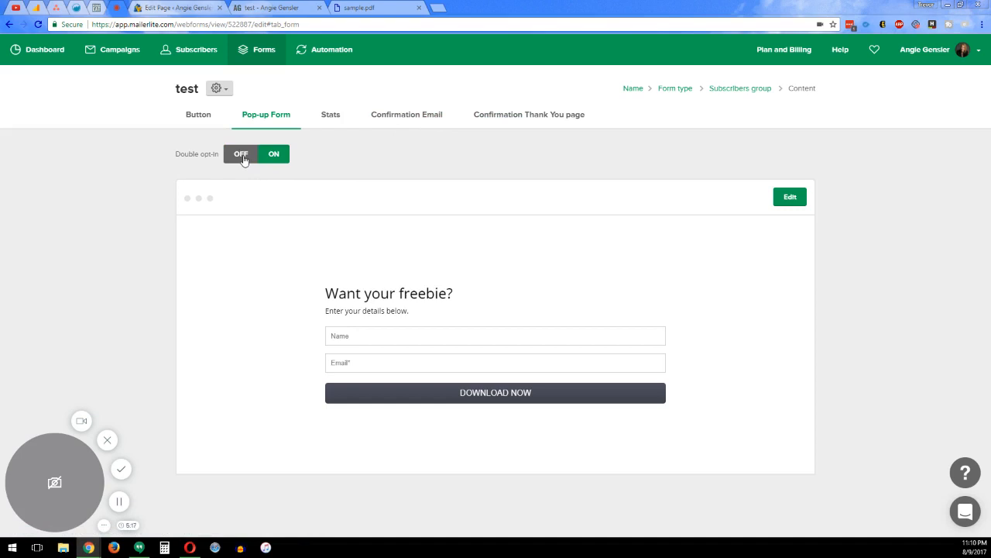
left_click(272, 153)
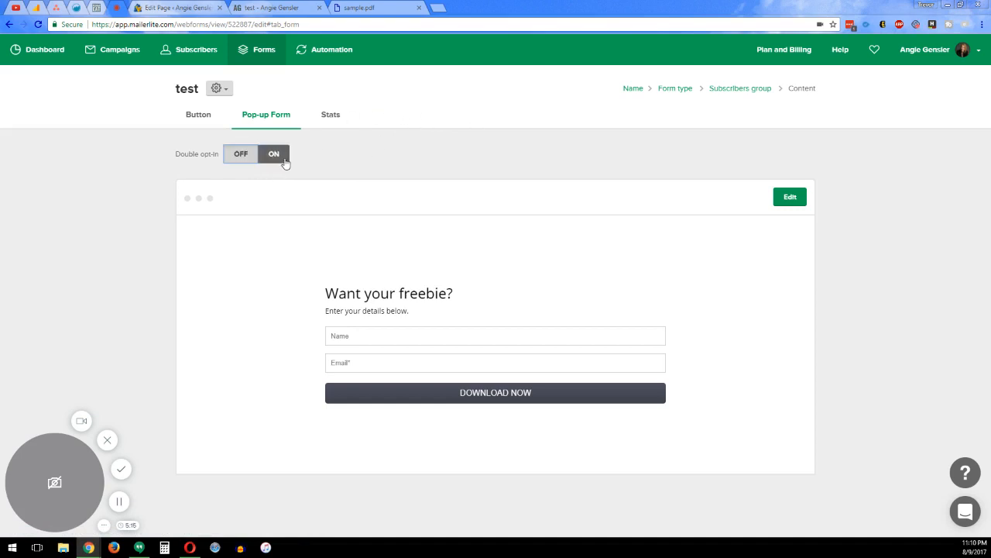
left_click(273, 153)
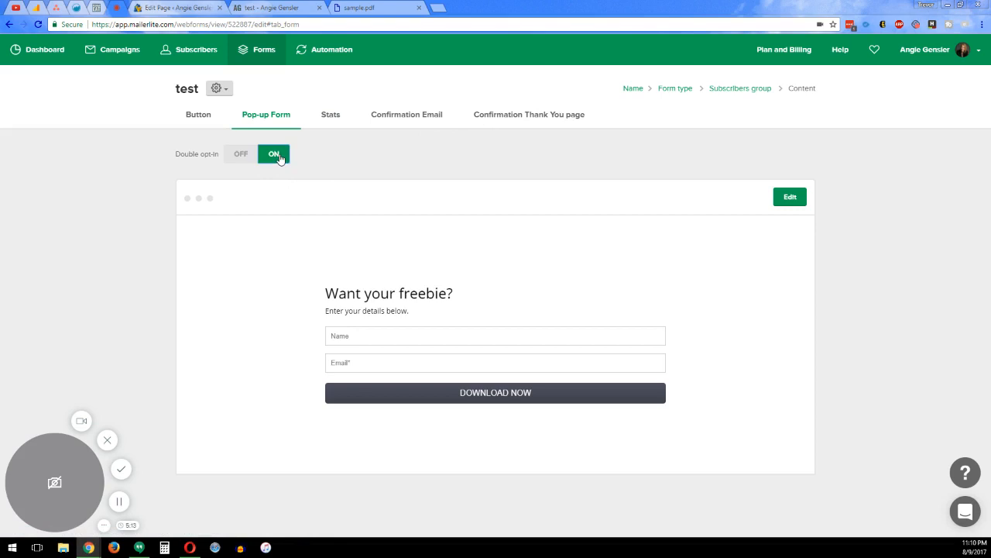
left_click(405, 115)
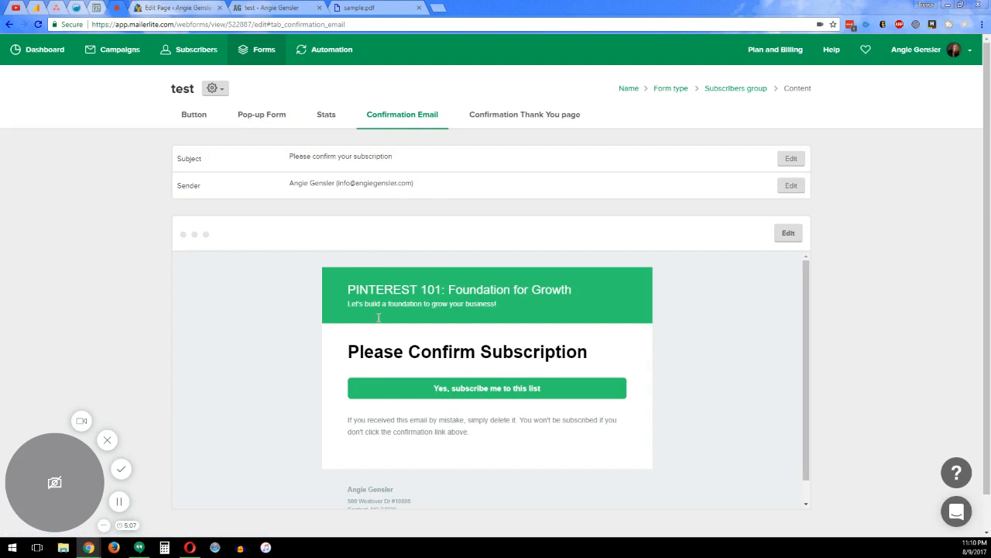
mouse_move(401, 346)
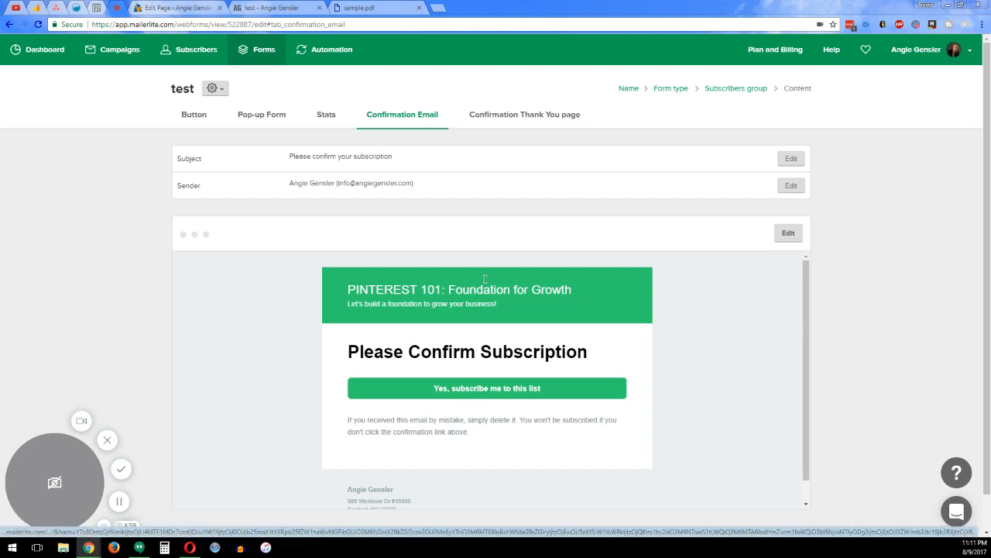
Step: Review the 'Subscription Confirmed' thank-you page and return to the pop-up form preview
left_click(524, 115)
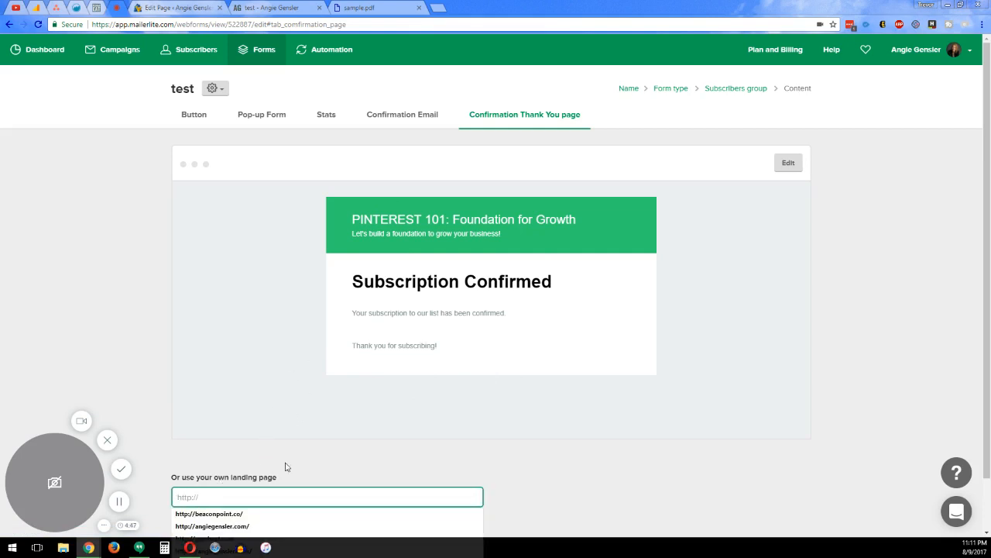
left_click(326, 496)
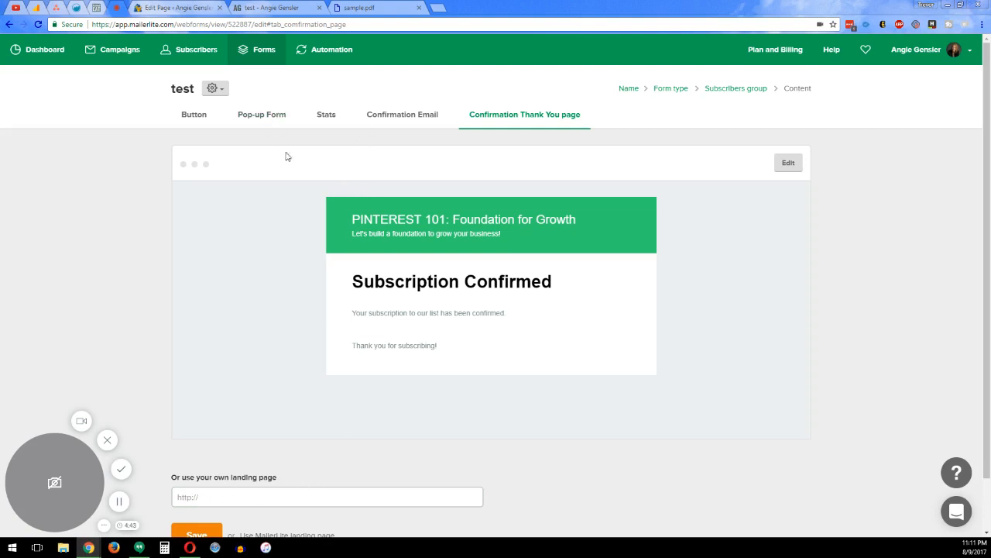
left_click(261, 115)
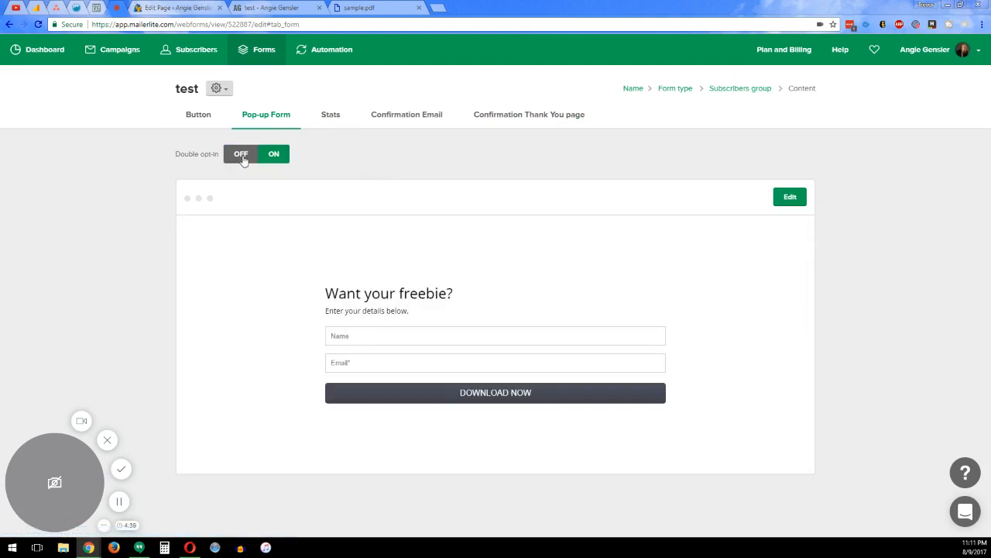
Step: Turn double opt-in off and select the existing thank-you message in the form editor
left_click(242, 153)
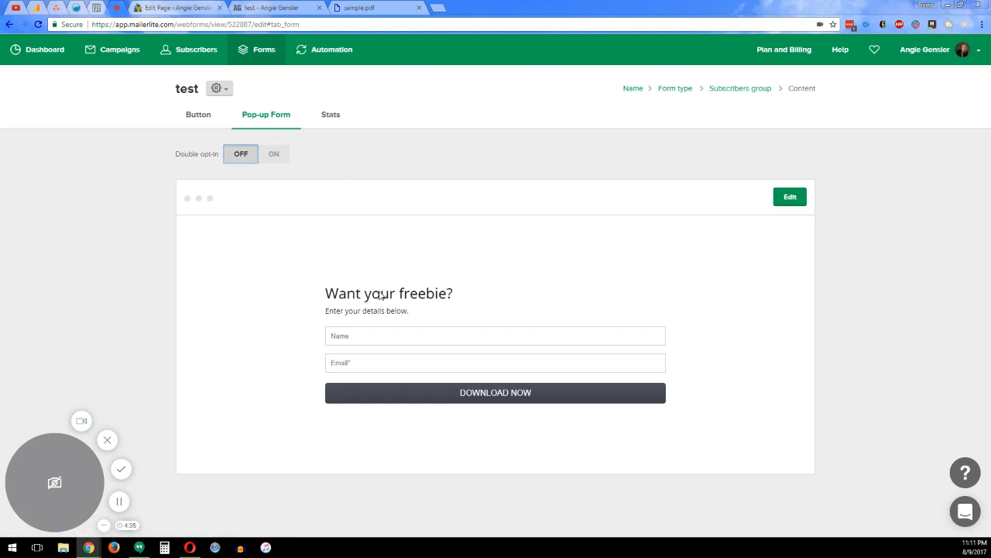
mouse_move(815, 211)
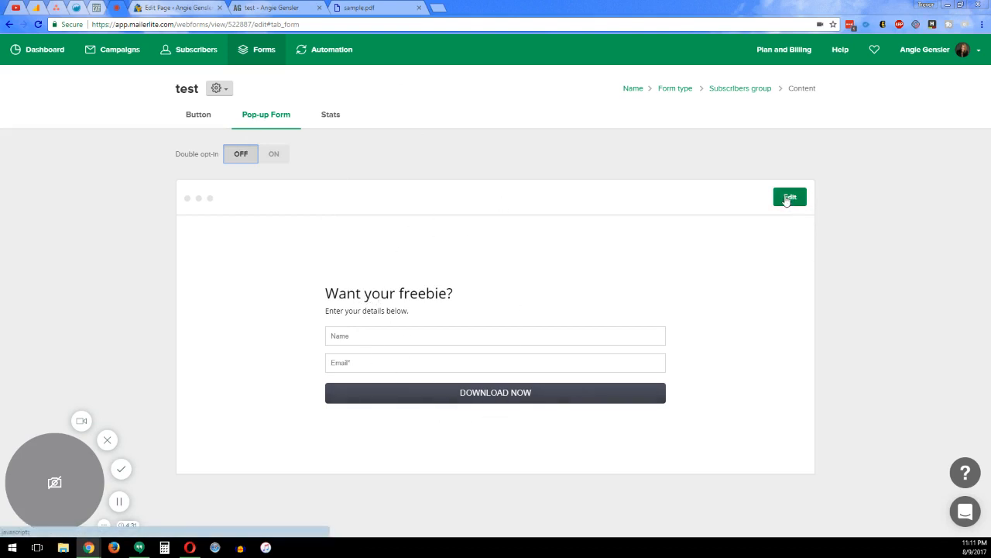
left_click(790, 195)
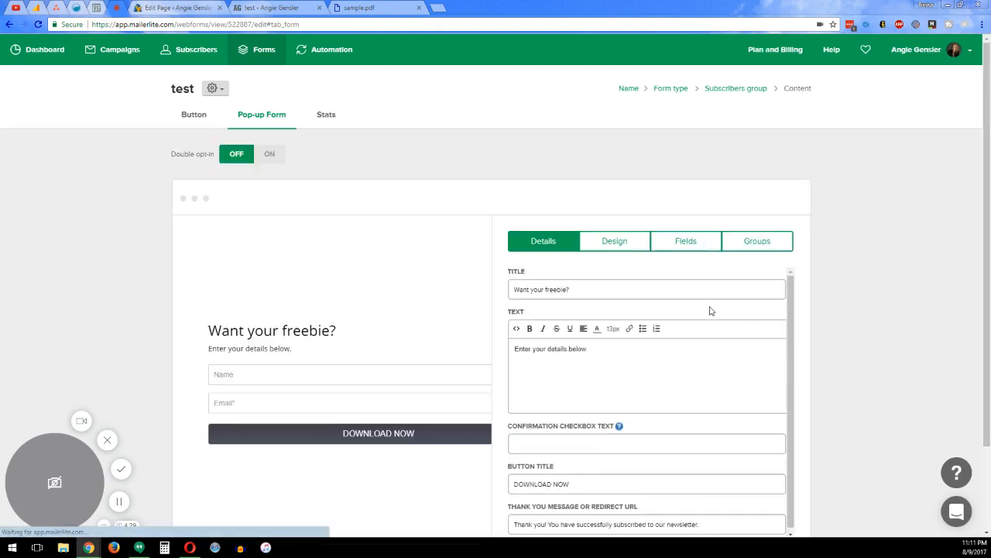
scroll("down", 3)
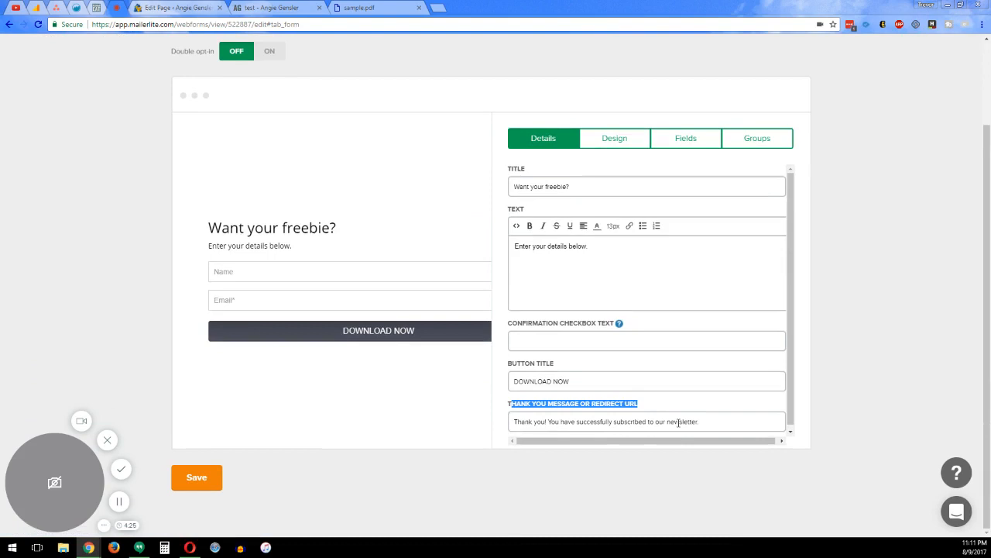
triple_click(606, 421)
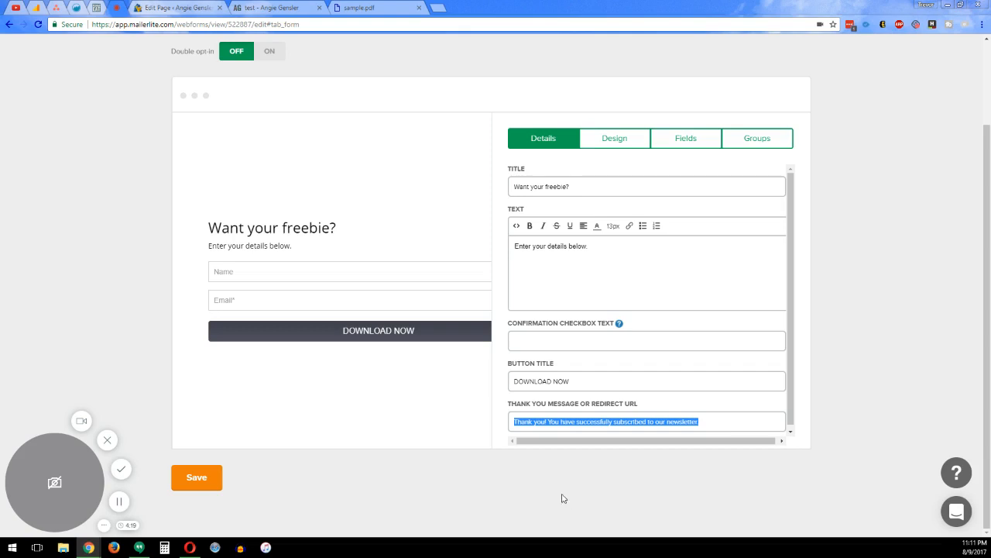
mouse_move(586, 408)
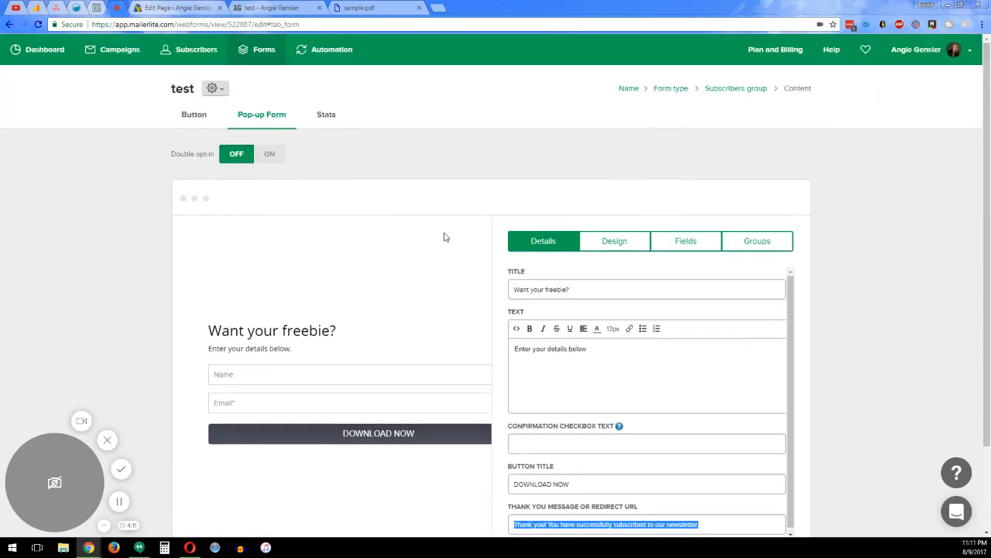
mouse_move(443, 214)
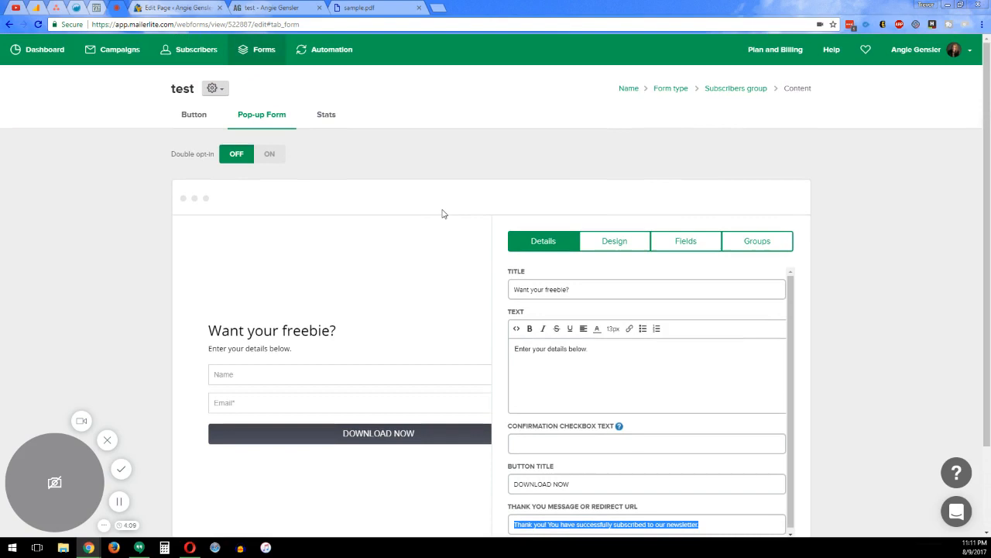
scroll("down", 3)
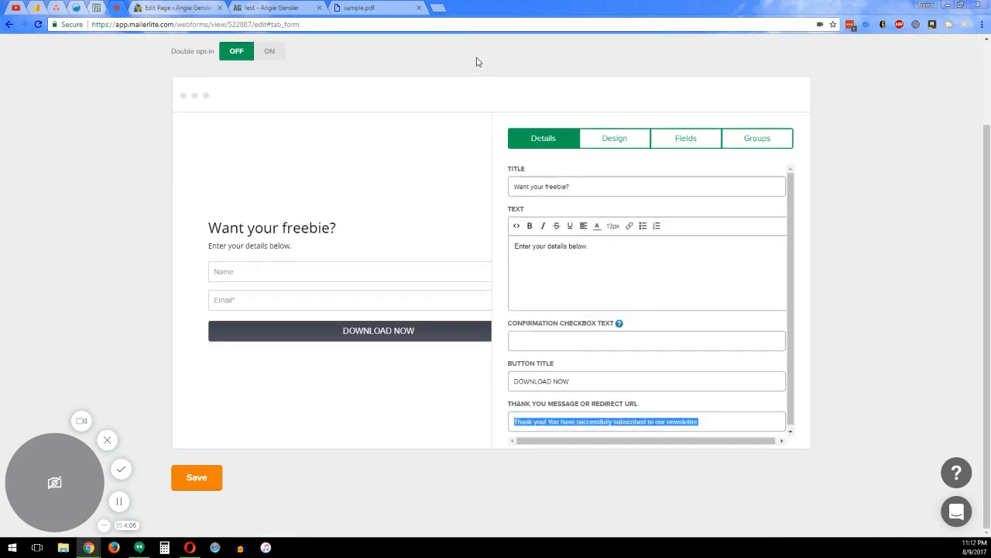
left_click(358, 8)
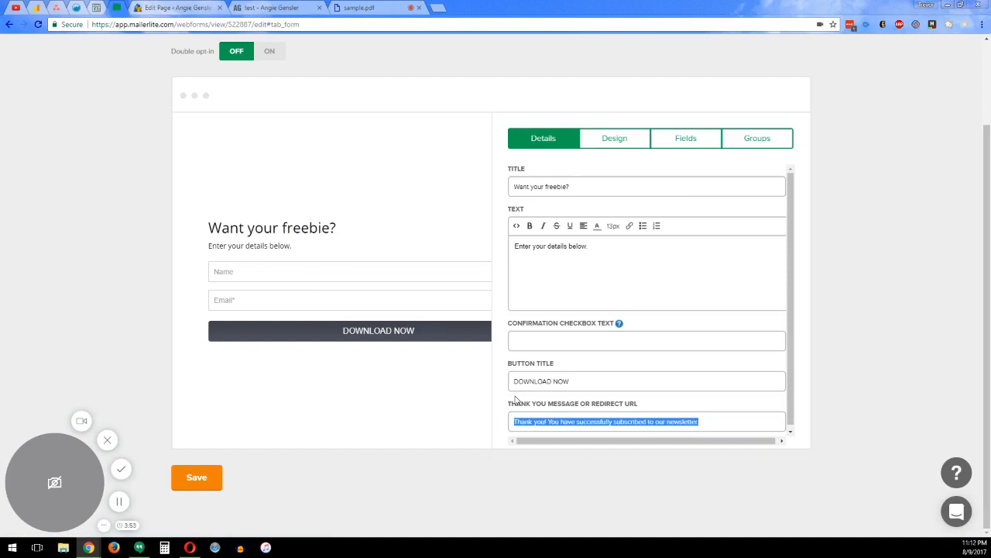
type("http://www.africau.edu/images/default/sample.pdf")
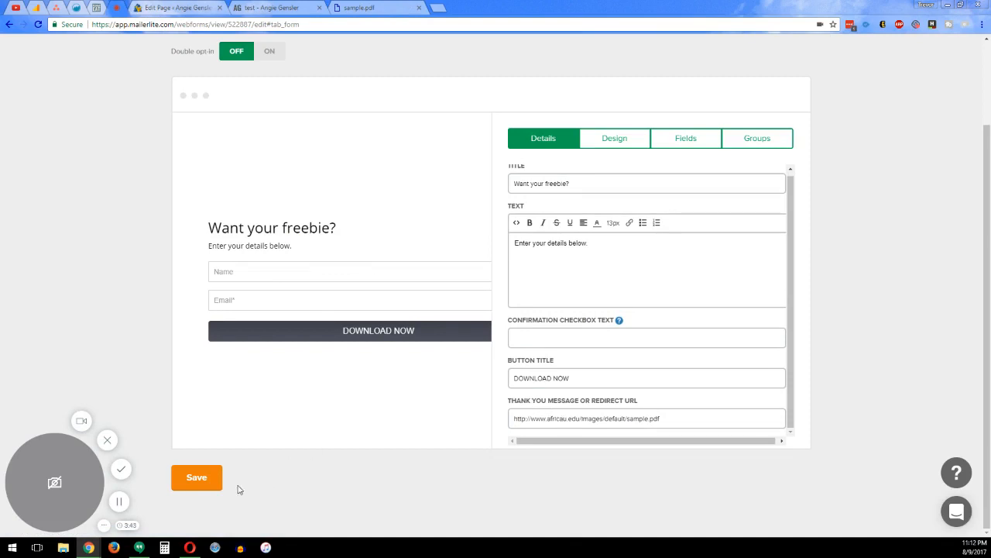
left_click(195, 477)
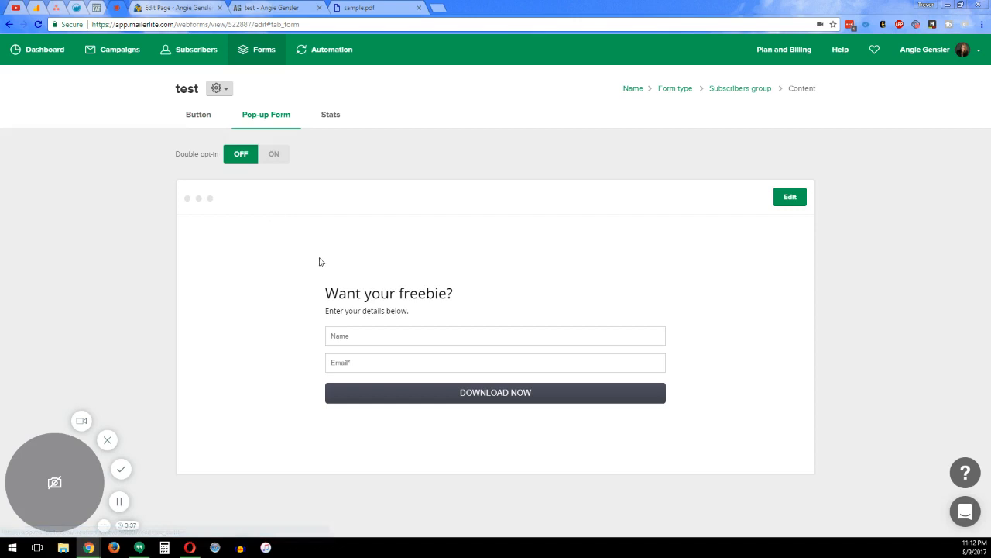
Step: Save the signup button to get its JavaScript embed code, then switch to the WordPress editor
left_click(198, 115)
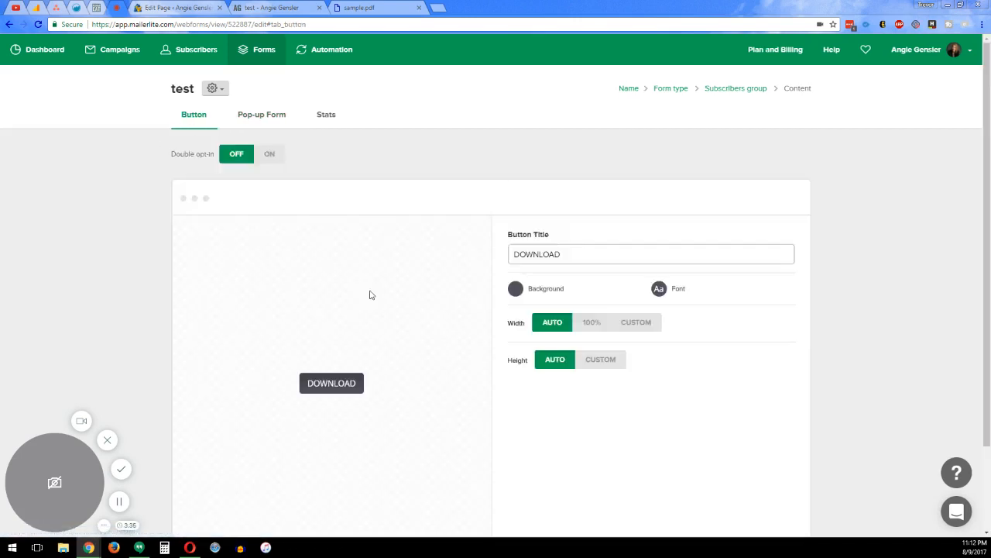
scroll("down", 3)
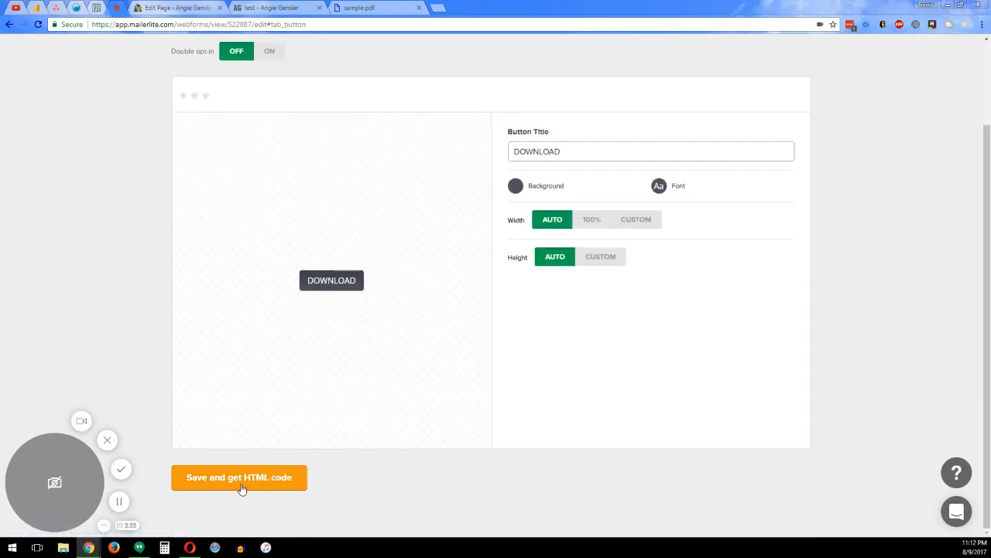
left_click(239, 477)
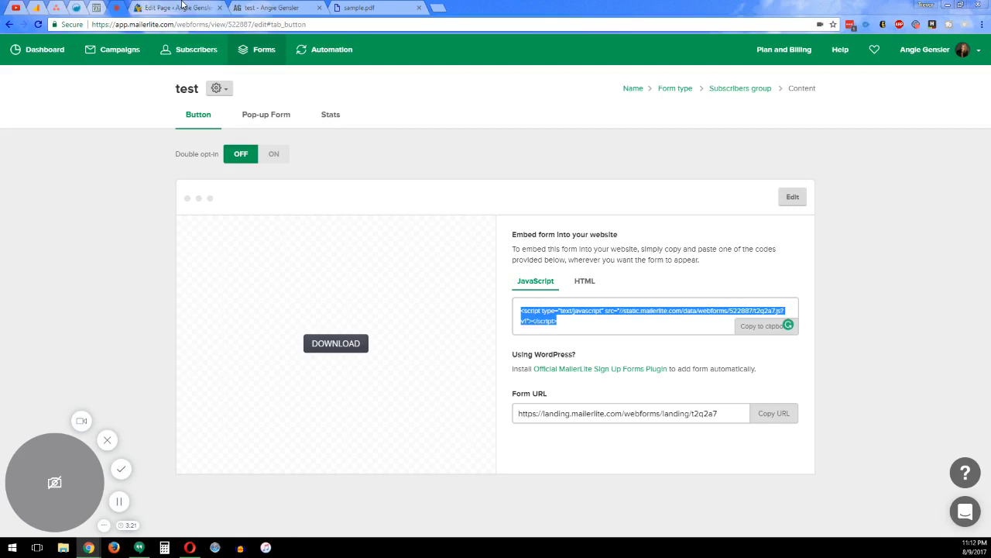
left_click(174, 7)
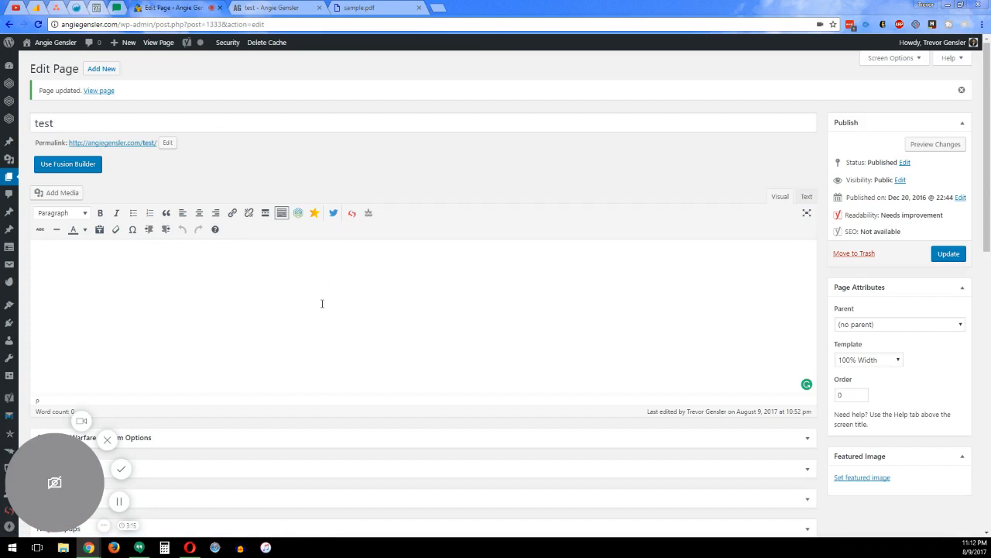
mouse_move(390, 329)
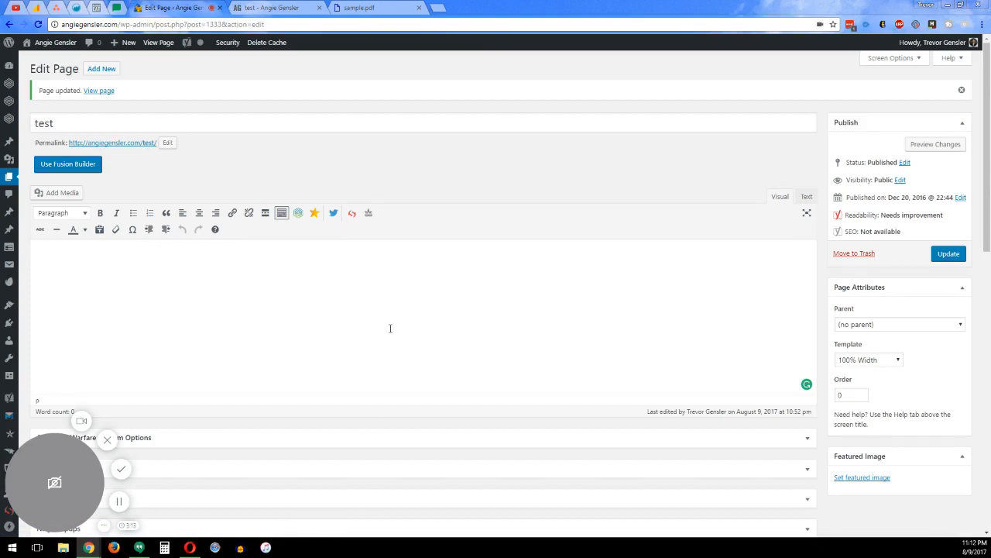
Step: Write 'Thank you for being apart of the family.' and 'Click the button for your freebie download.' on the test page
type("Thanks s")
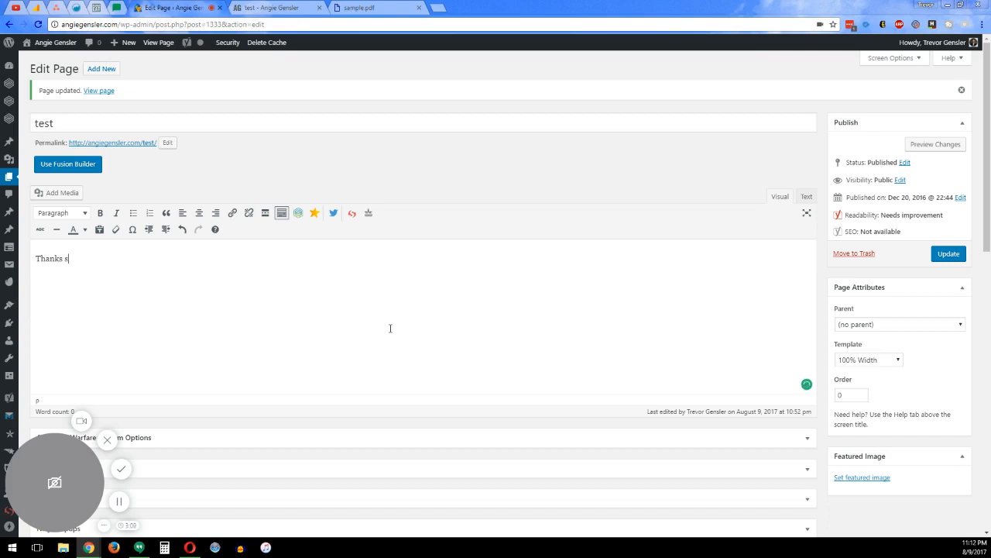
type("Thank you f")
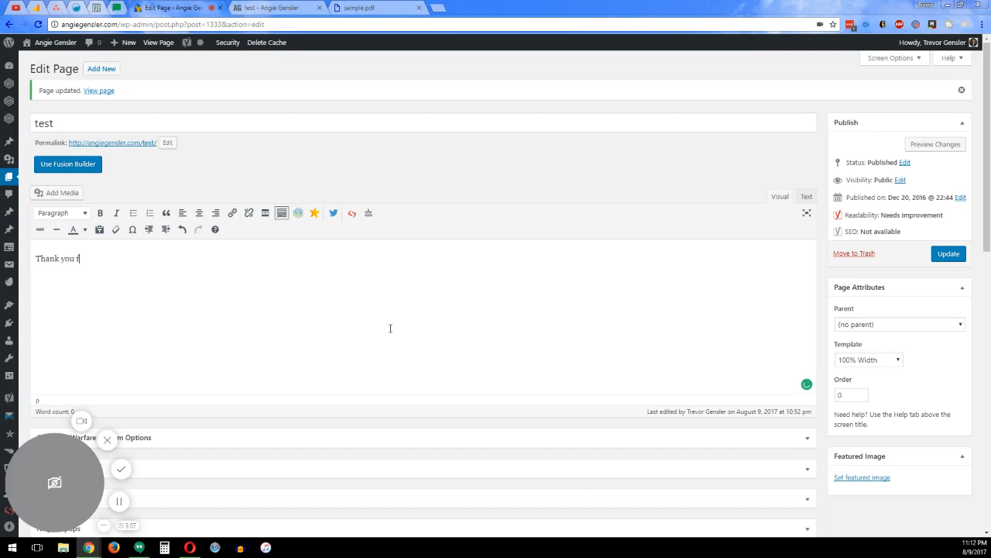
type("or")
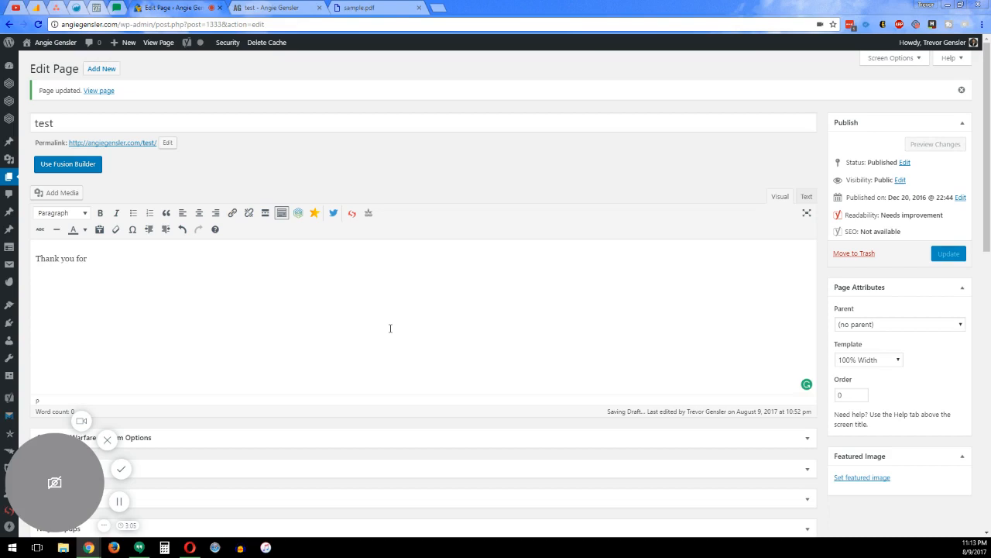
type("being apart of the family")
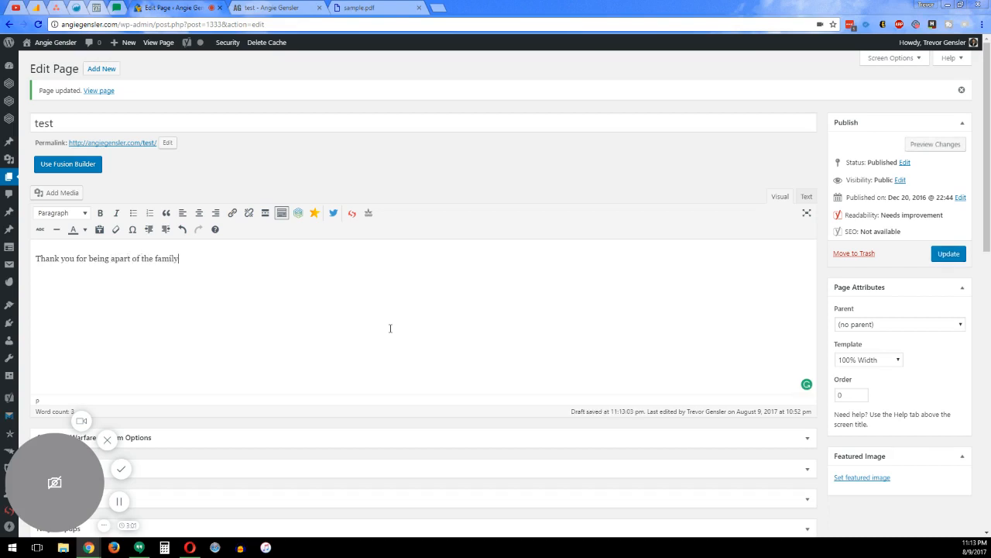
type(".")
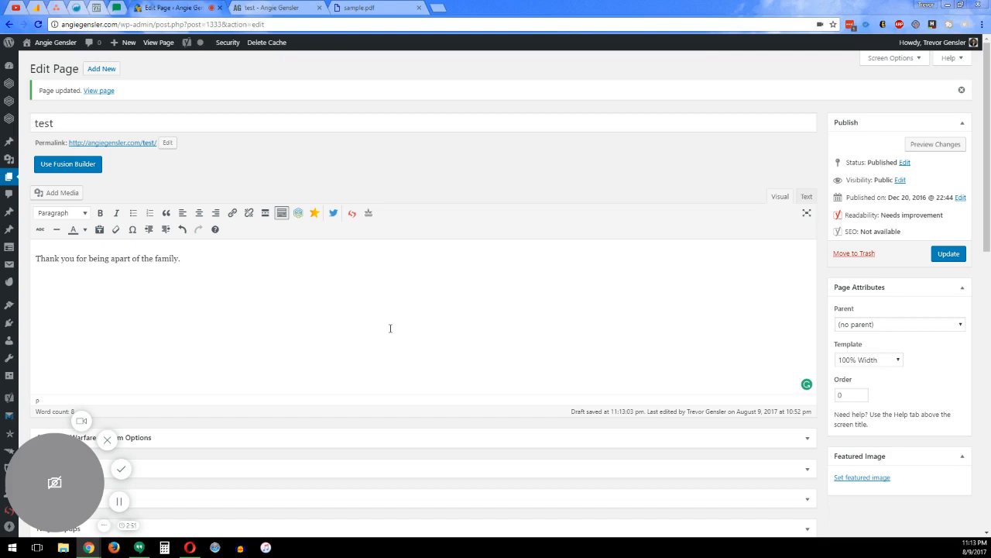
type("Click the button for y")
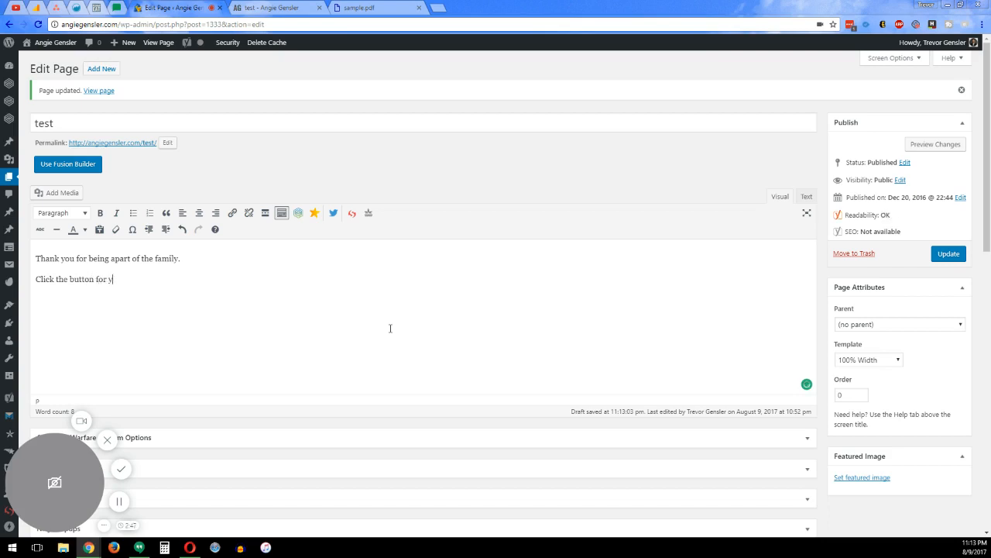
type("our freebie download.")
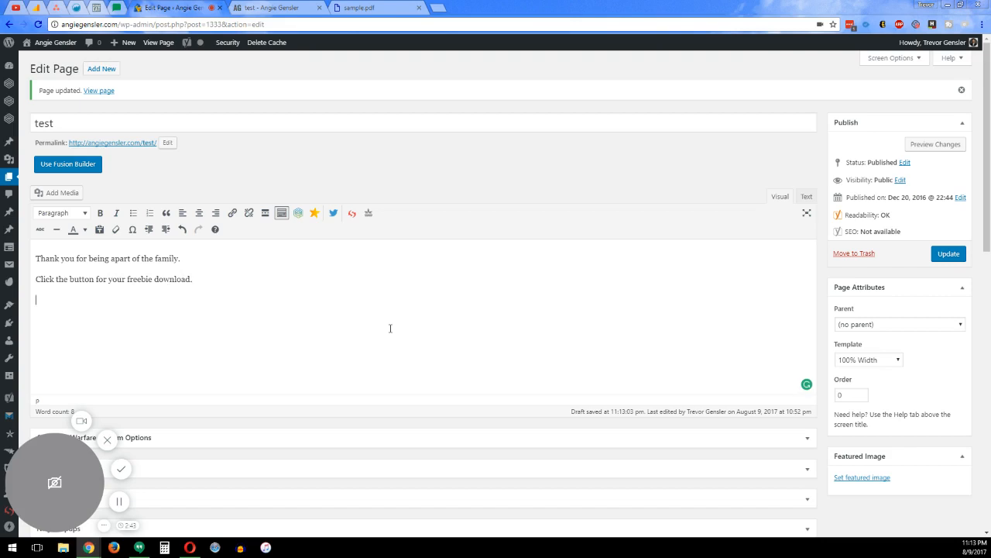
Step: Paste the MailerLite embed script below the text and select it for removal
type("<script type=\"text/javascript\" src=\"//static.mailerlite.com/data/webforms/522887/t2q2a7.js?v1\"></script>")
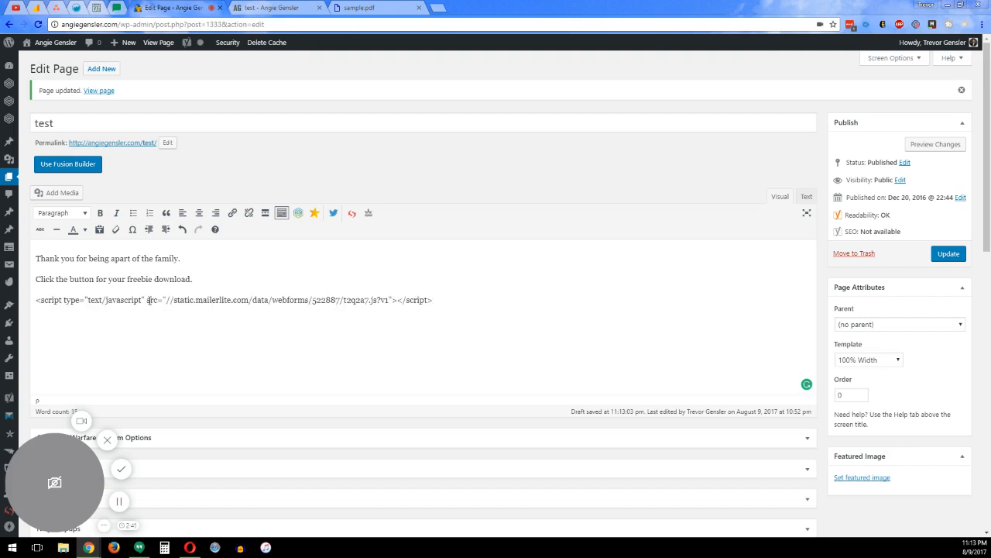
double_click(152, 300)
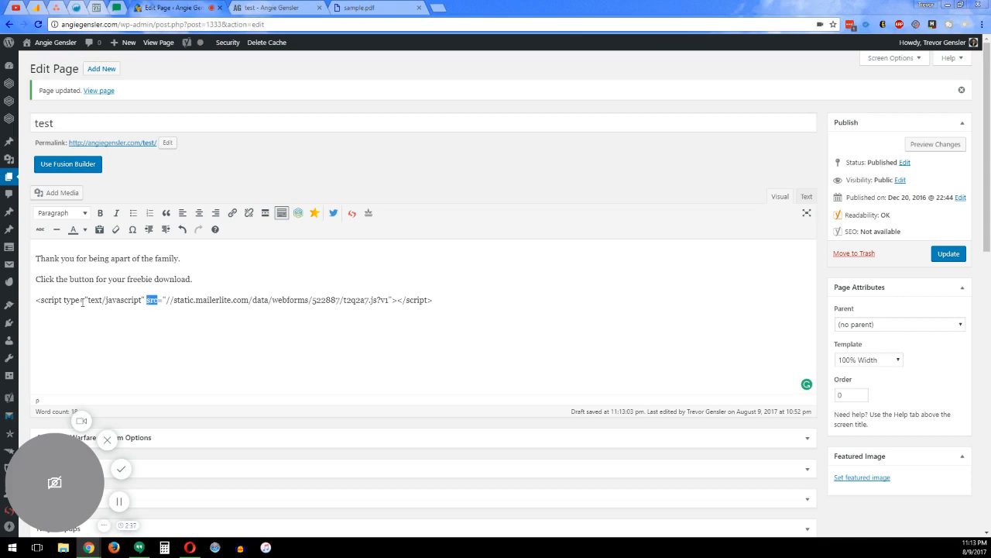
left_click_drag(155, 300, 167, 300)
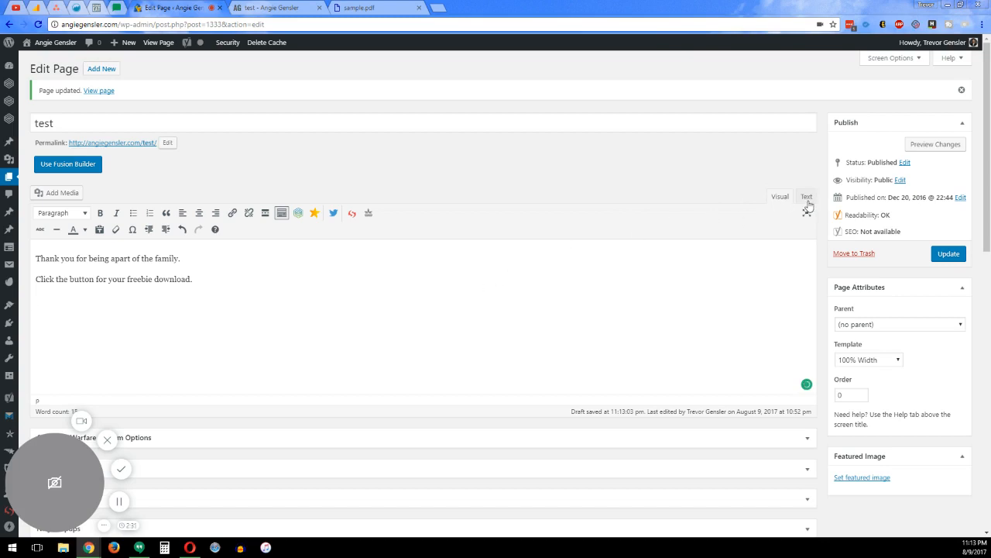
Step: Replace the &nbsp; placeholder in the page HTML with the MailerLite script and update the page
left_click(806, 195)
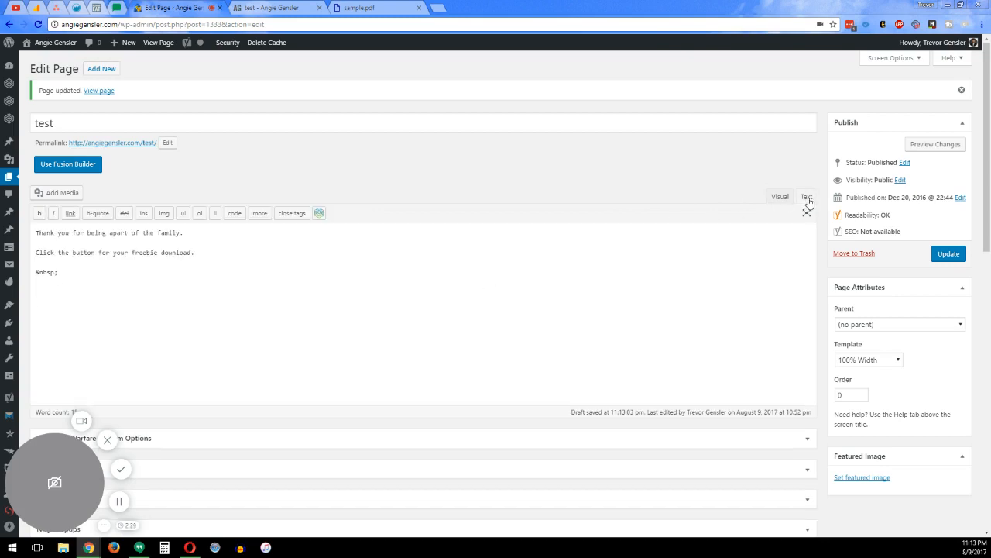
double_click(47, 273)
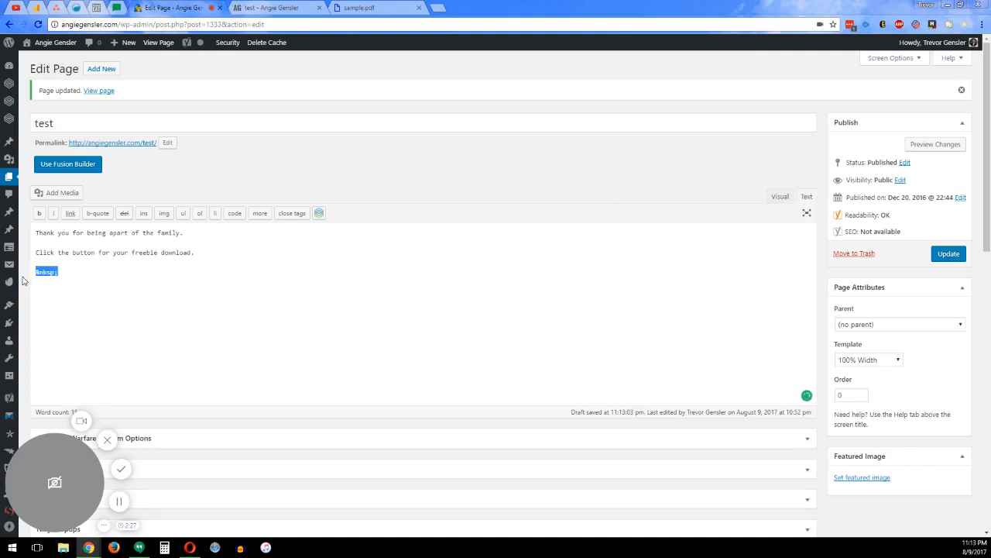
type("<script type=\"text/javascript\" src=\"//static.mailerlite.com/data/webforms/522887/t2d2a7.js?v1\"></script>")
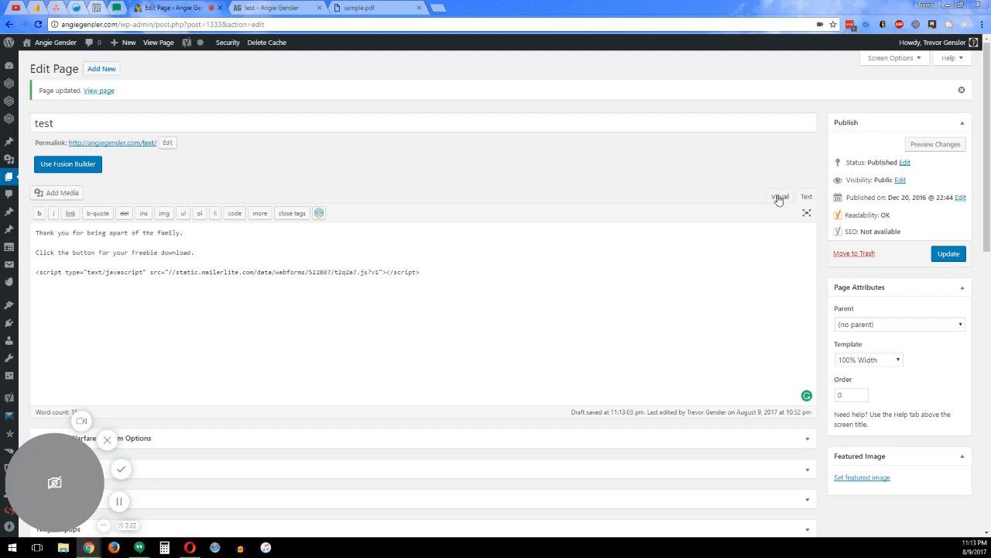
left_click(780, 195)
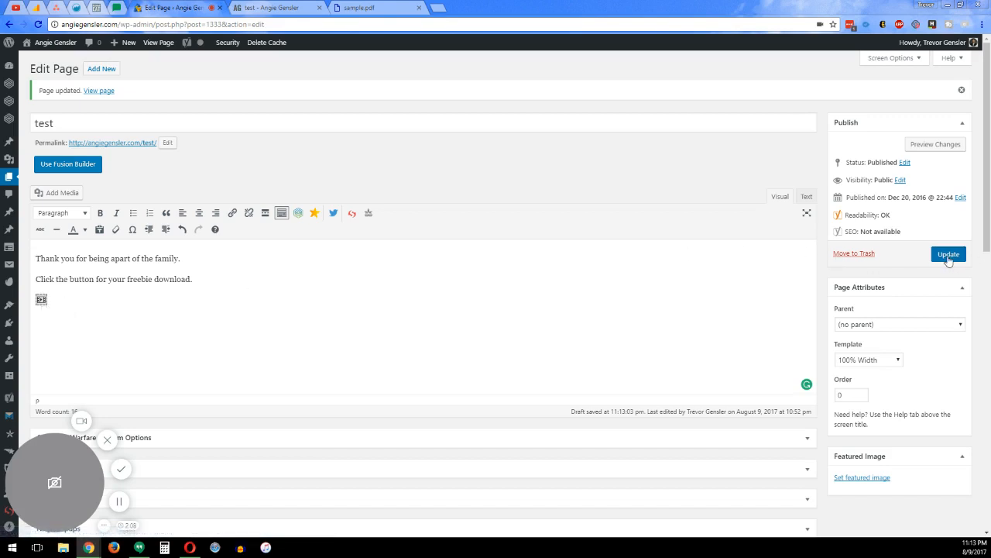
left_click(948, 254)
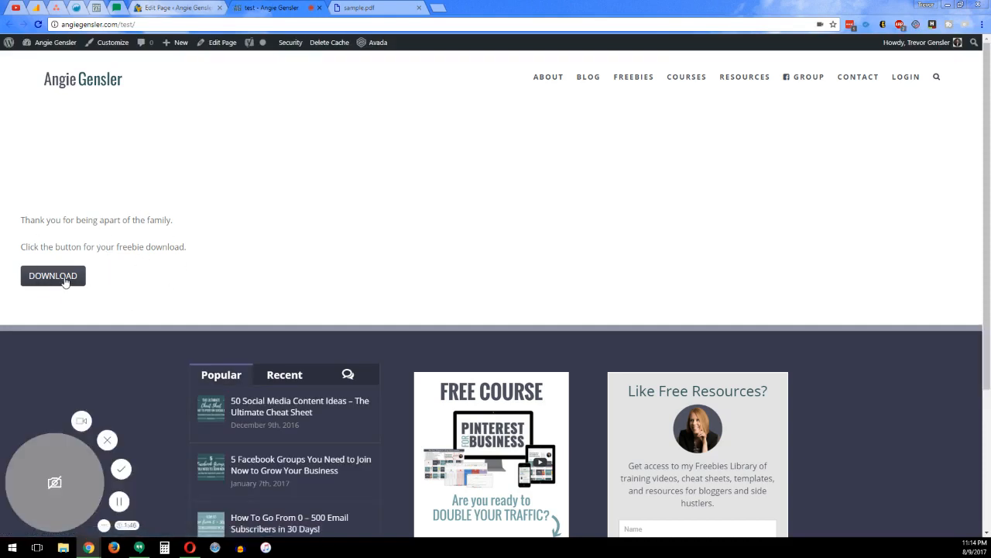
Step: Submit the live DOWNLOAD pop-up with name 'trevor' and a suggested email to reach the sample PDF
left_click(52, 275)
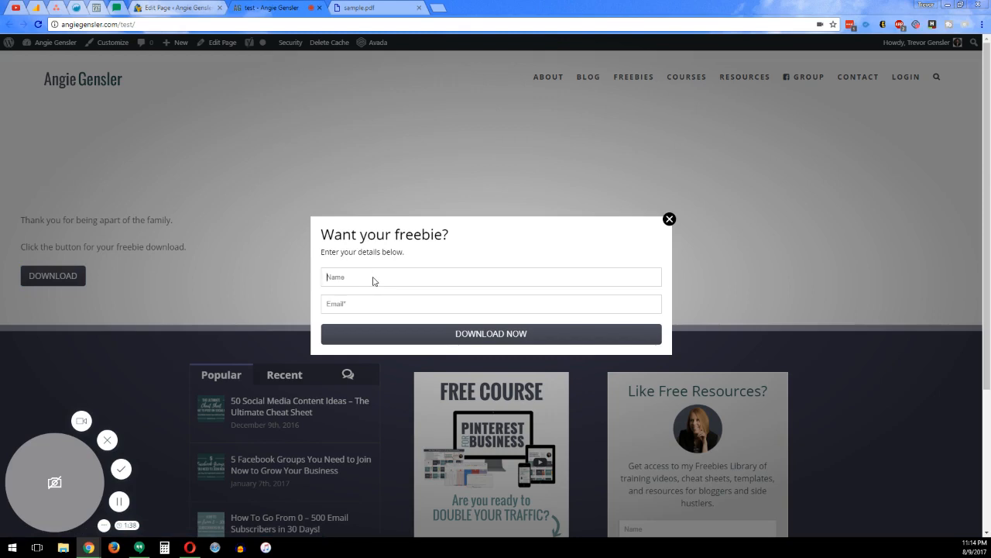
type("trevor")
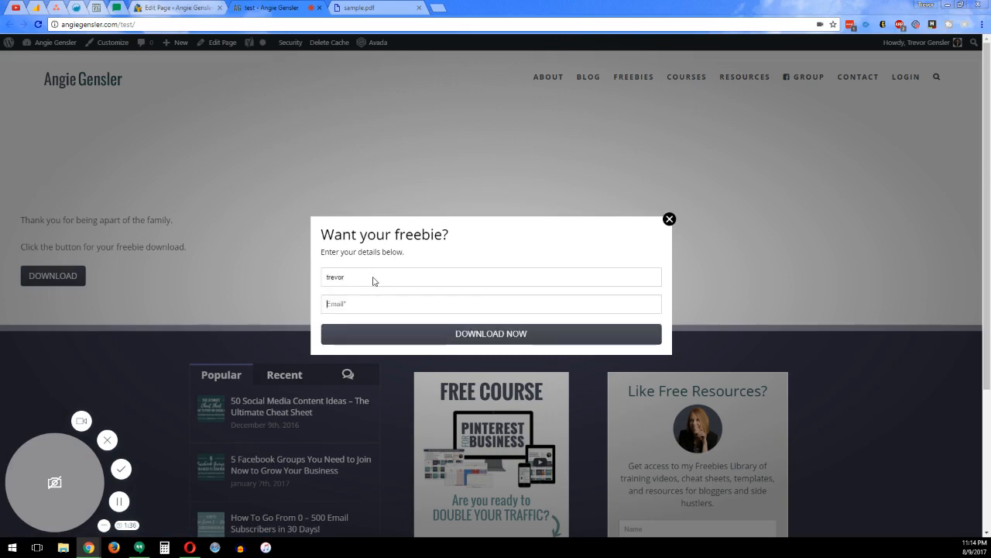
type("In")
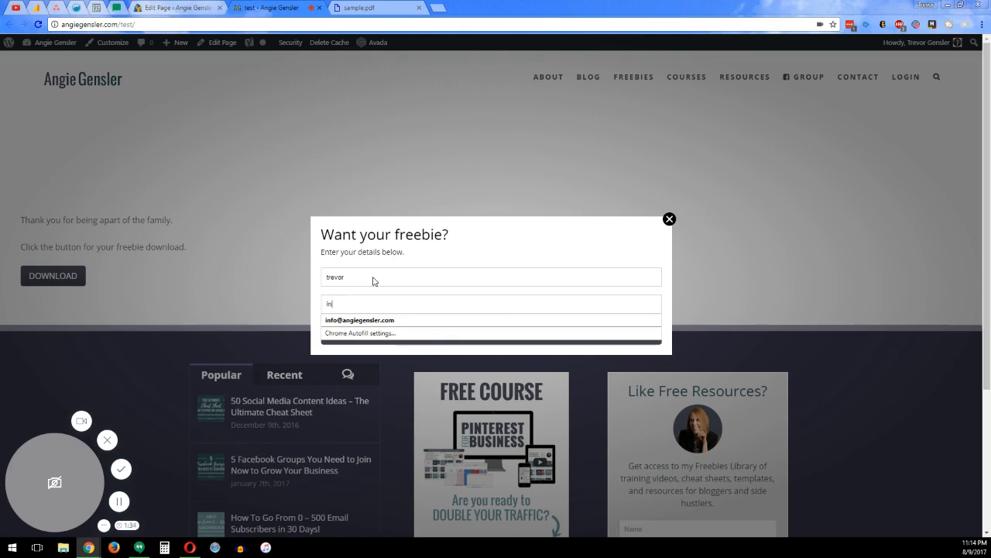
left_click(359, 319)
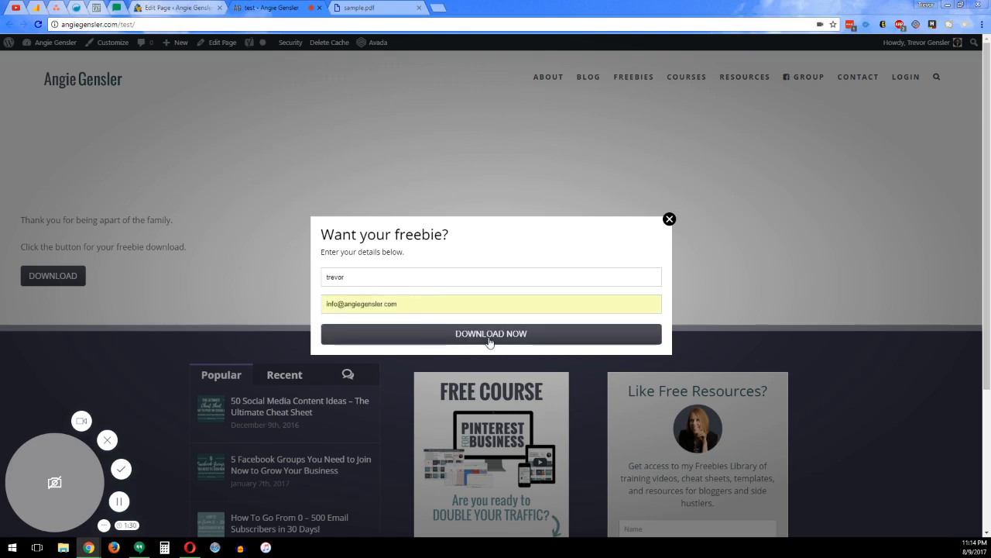
left_click(491, 333)
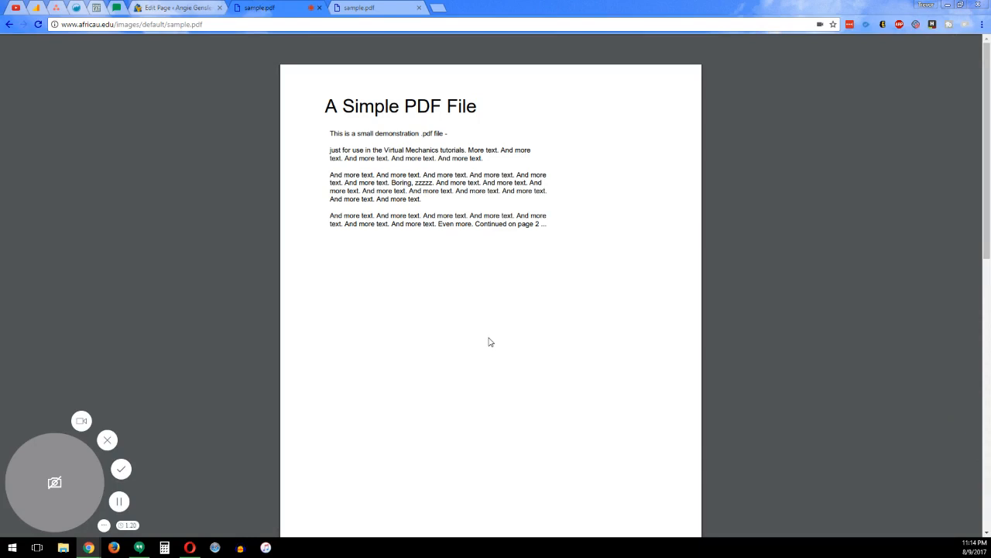
mouse_move(199, 246)
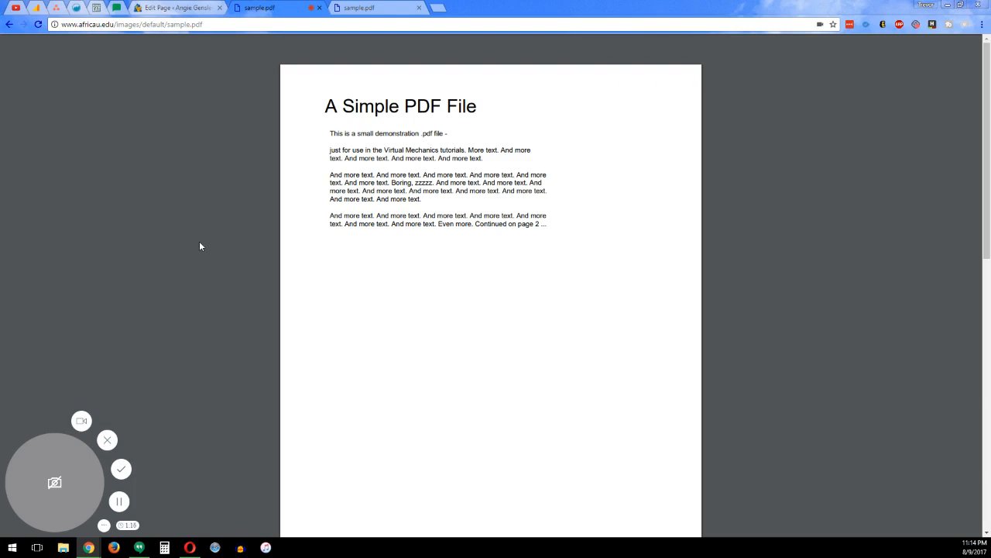
mouse_move(235, 255)
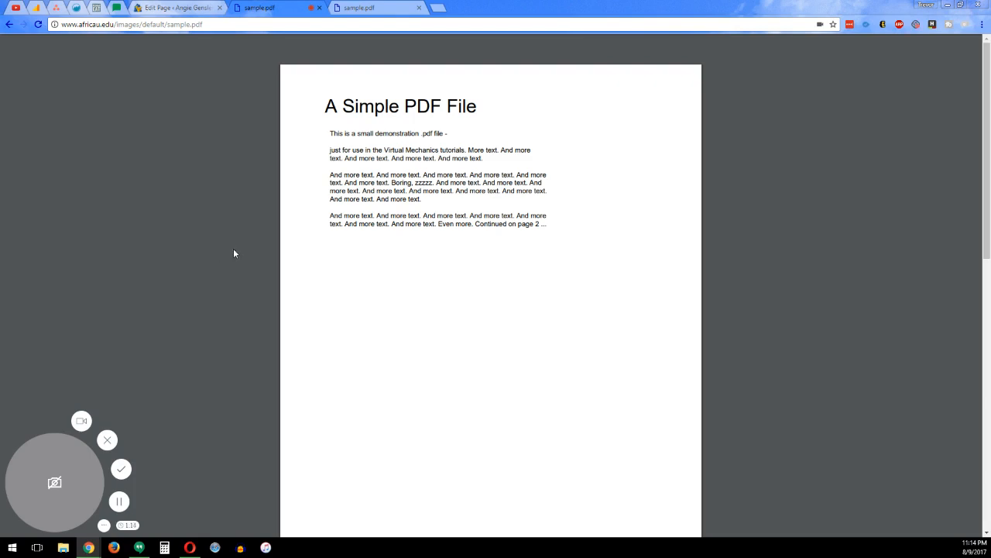
mouse_move(439, 291)
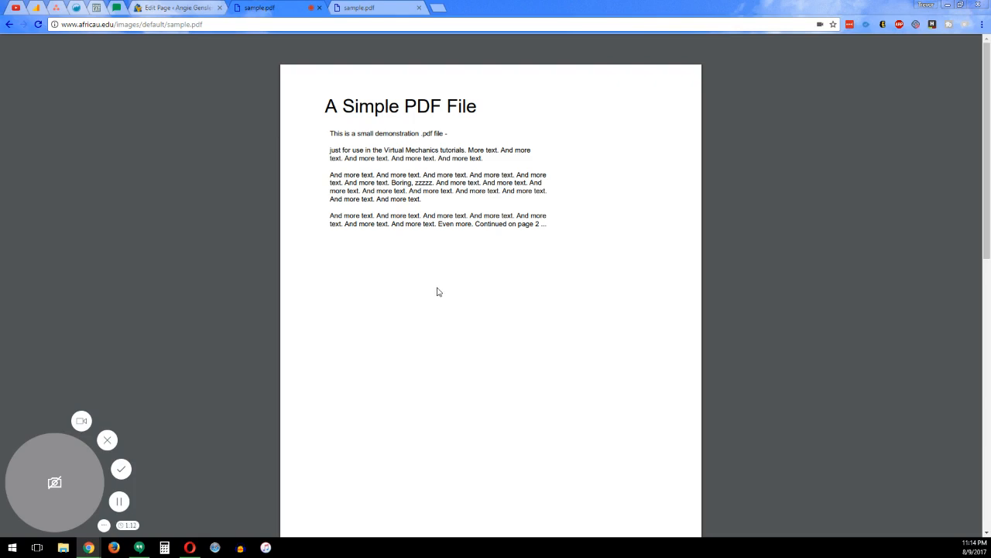
mouse_move(186, 422)
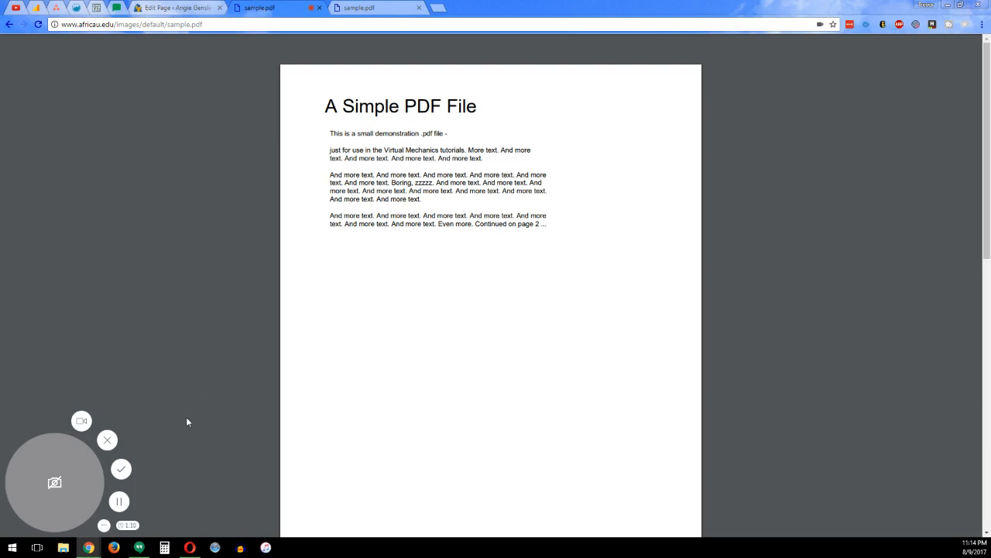
mouse_move(186, 418)
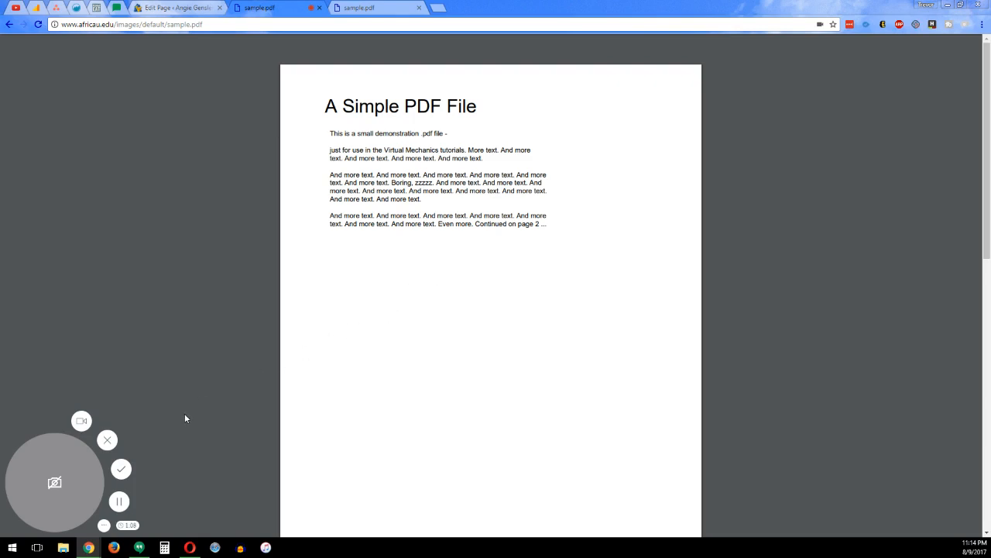